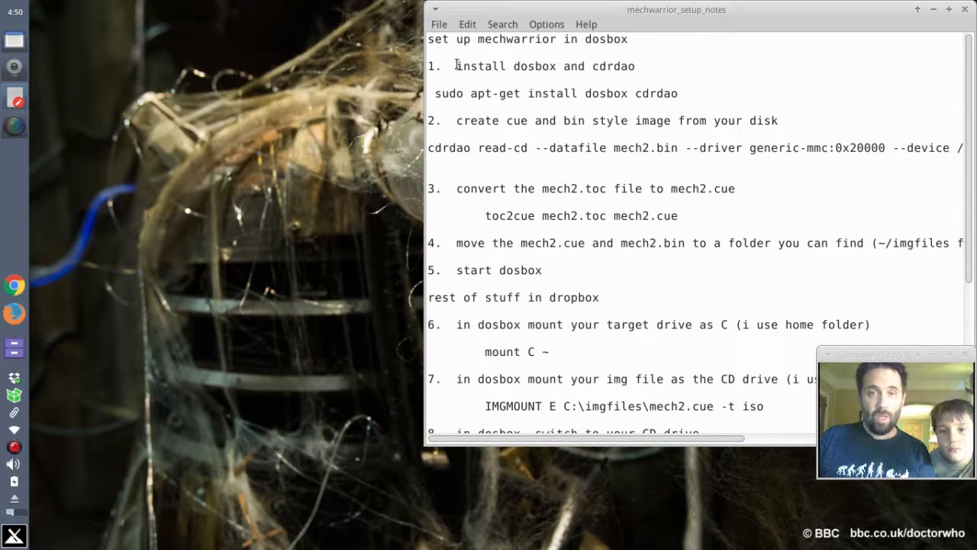
Close the MECH2 disc browser and launch DOSBox Emulator from the Whisker menu search 'dos'
{"action": "double_click", "coordinate": [507, 66]}
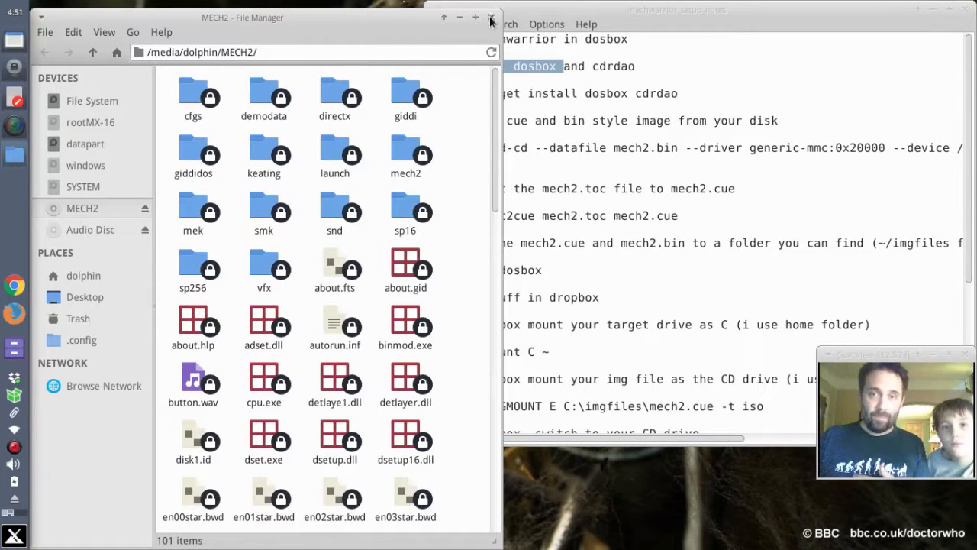
{"action": "left_click", "coordinate": [491, 17]}
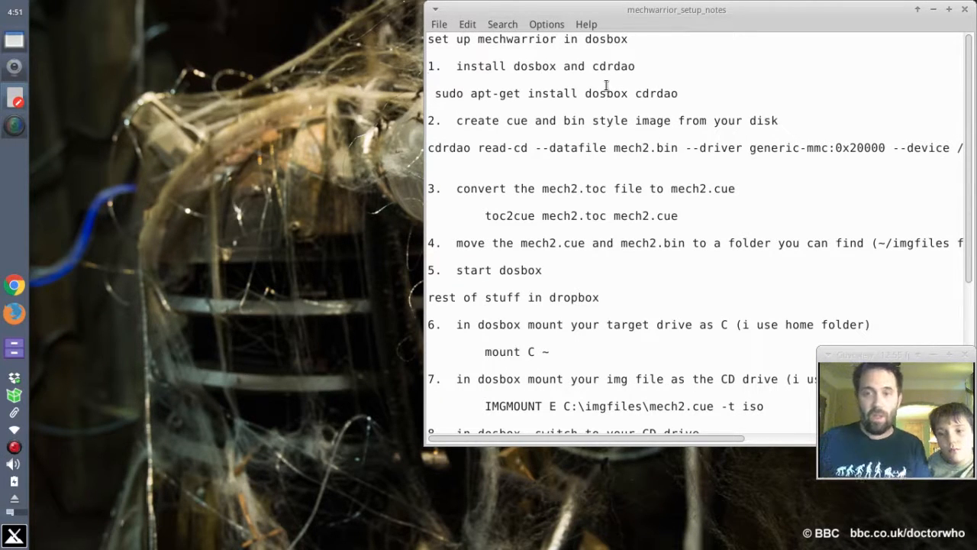
{"action": "double_click", "coordinate": [608, 68]}
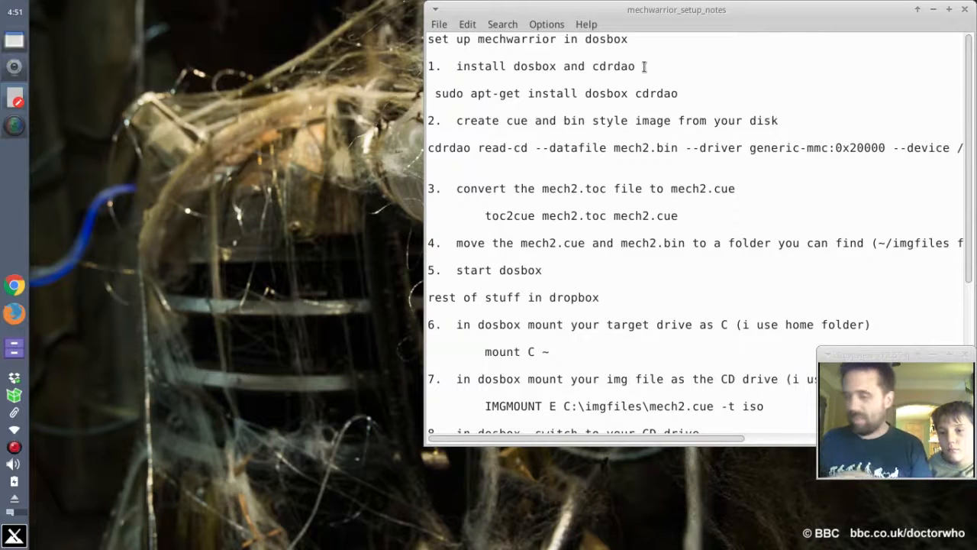
{"action": "left_click", "coordinate": [635, 66]}
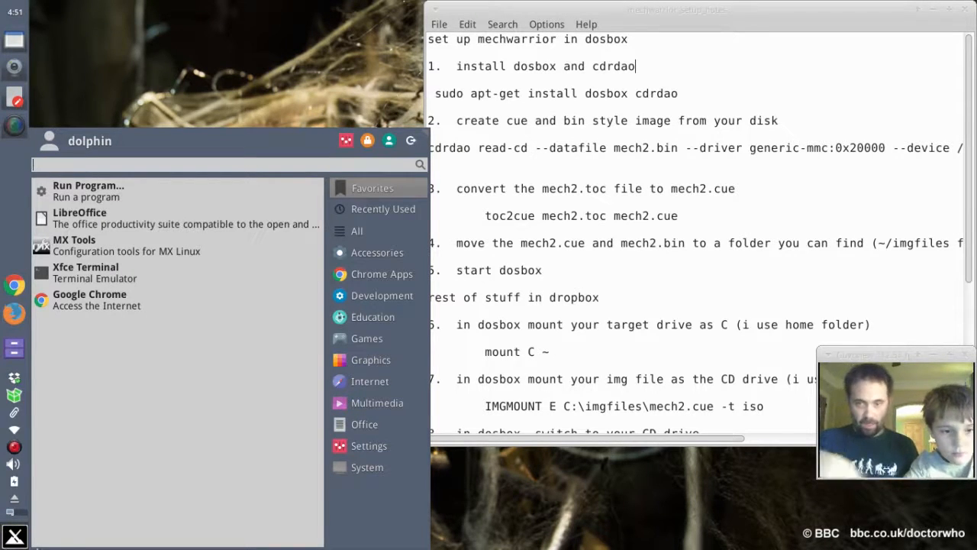
{"action": "type", "text": "do"}
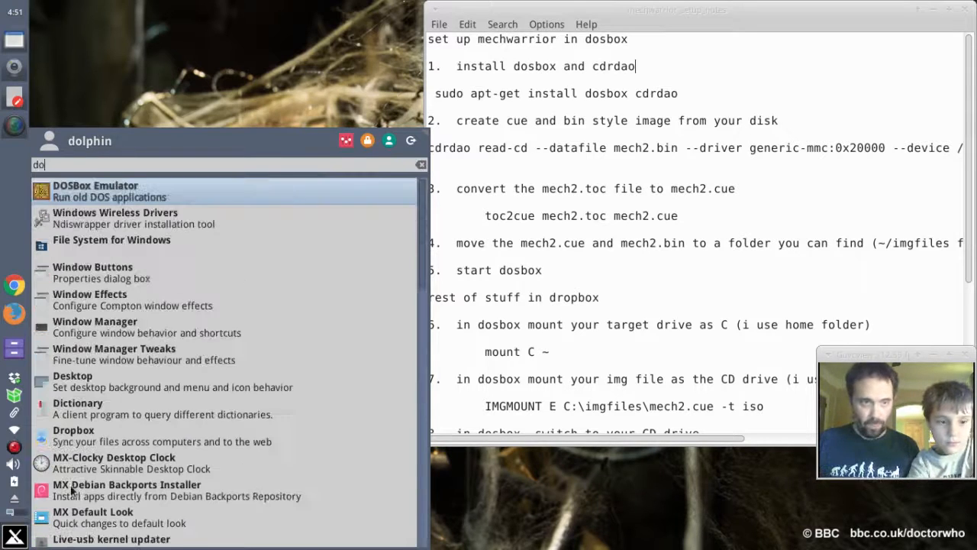
{"action": "type", "text": "s"}
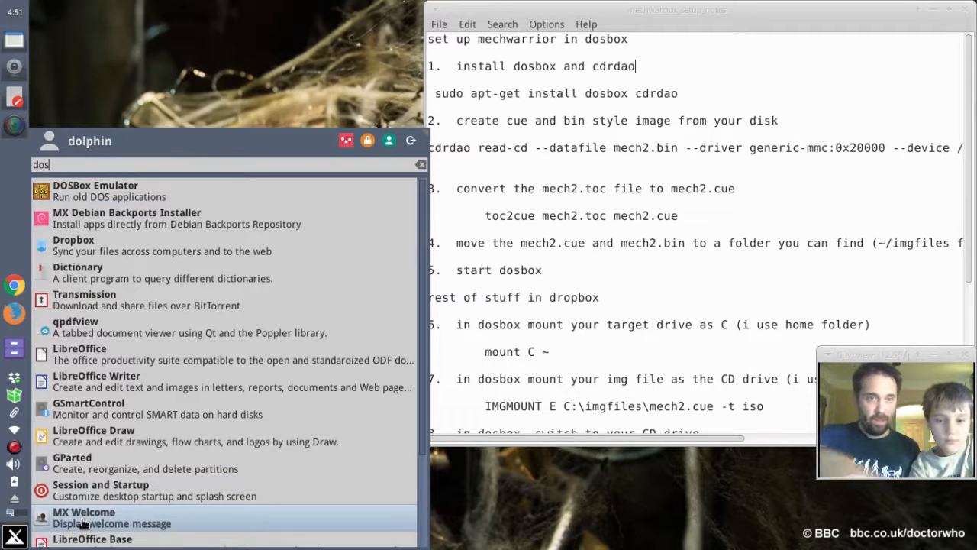
{"action": "left_click", "coordinate": [95, 190]}
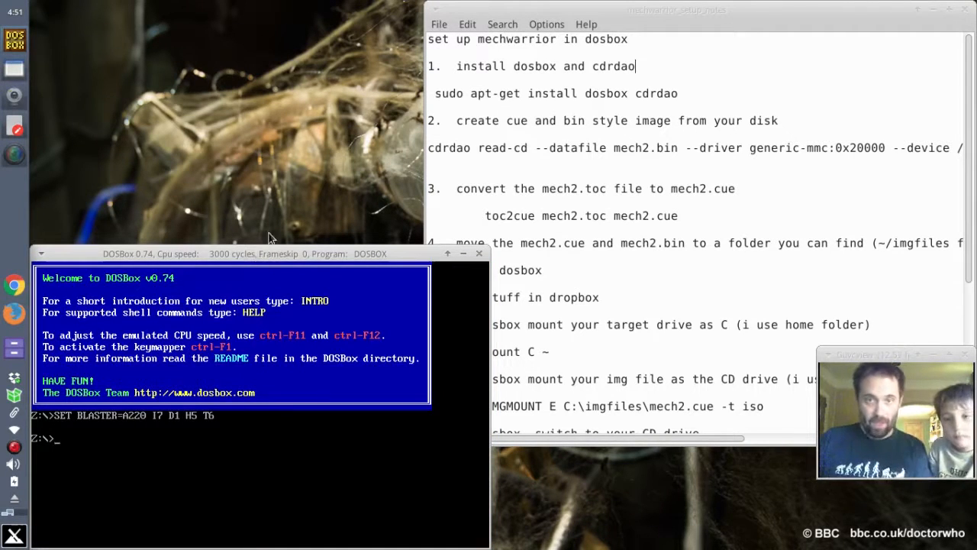
{"action": "mouse_move", "coordinate": [99, 441]}
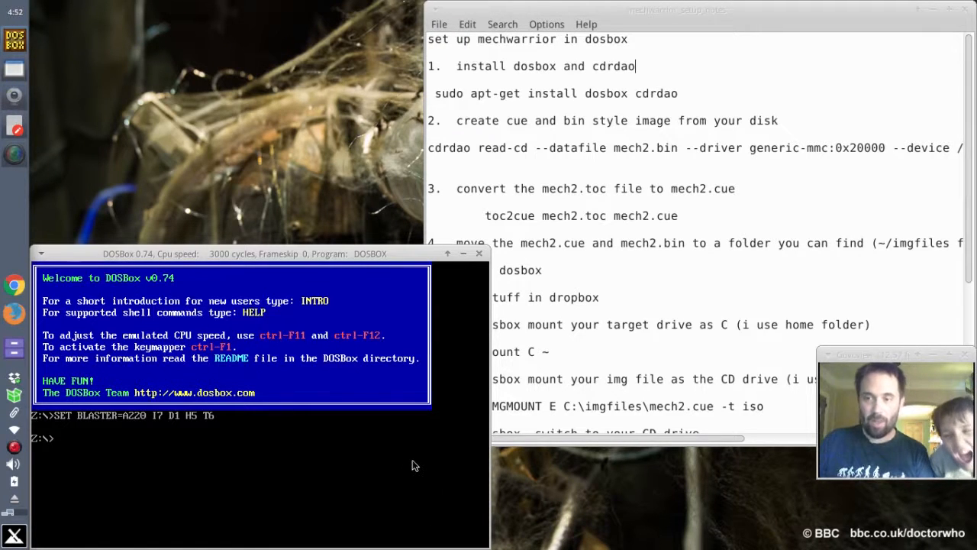
{"action": "mouse_move", "coordinate": [389, 360]}
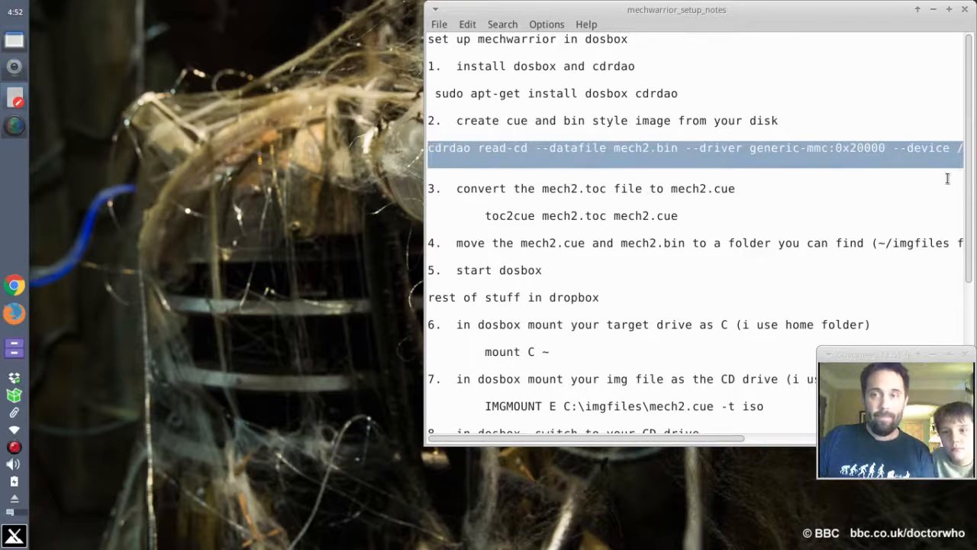
Select and copy the cdrdao read-cd line in the widened notes, then open a terminal
{"action": "left_click_drag", "start_coordinate": [678, 9], "coordinate": [514, 37]}
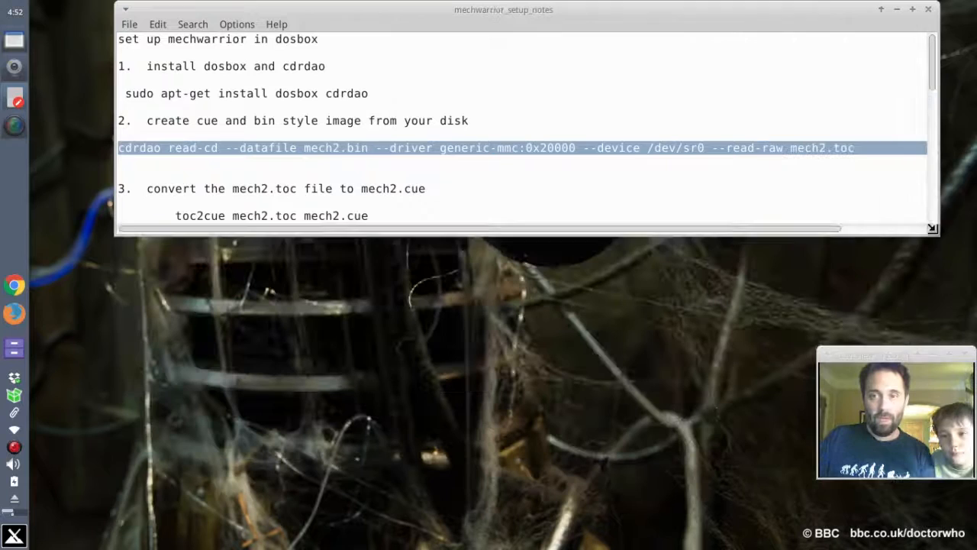
{"action": "left_click", "coordinate": [667, 146]}
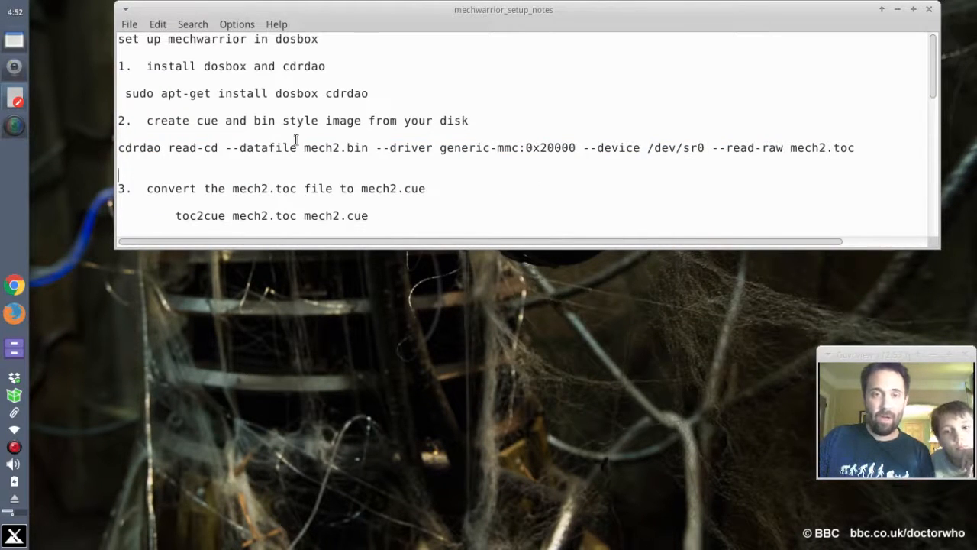
{"action": "left_click", "coordinate": [856, 147]}
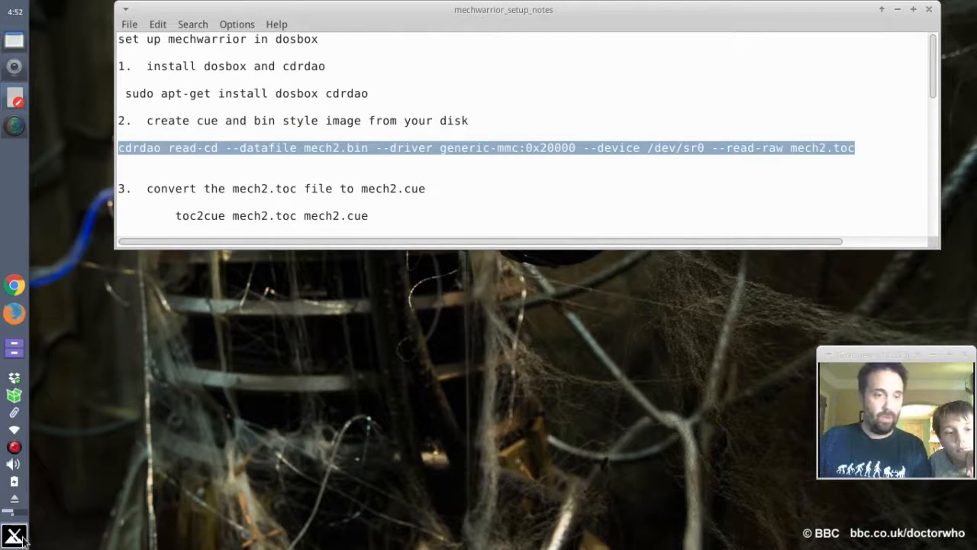
{"action": "left_click", "coordinate": [13, 536]}
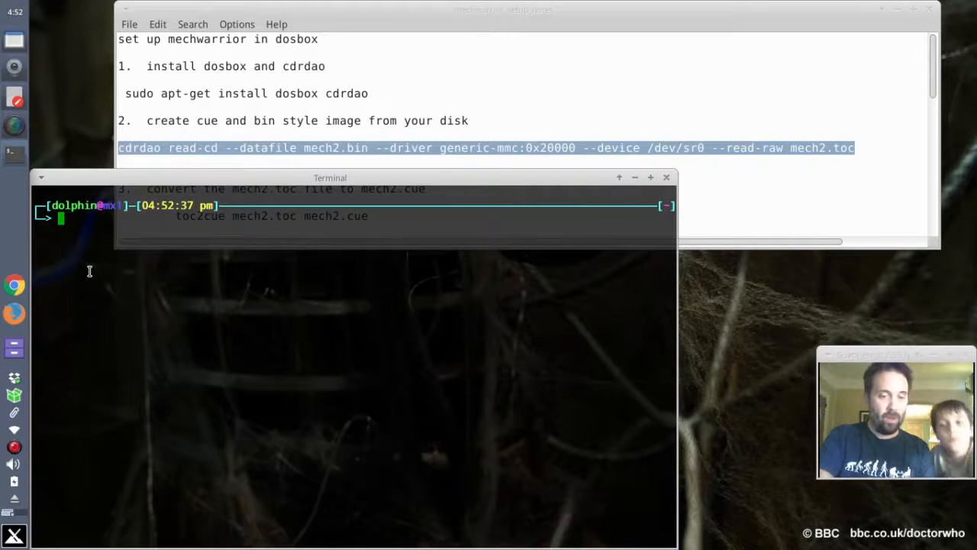
Run cdrdao read-cd to mech2.bin on /dev/sr0, unmounting the busy disc so it proceeds
{"action": "type", "text": "cdrdao read-cd --datafile mech2.bin --driver generic-mmc:0x20000 --device /dev/sr0 --read-raw mech2.toc"}
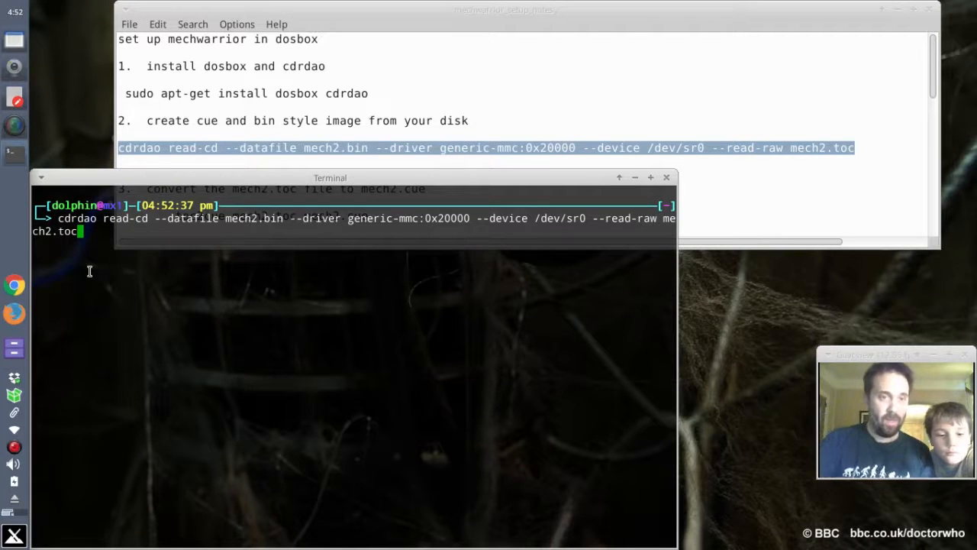
{"action": "key", "text": "Return"}
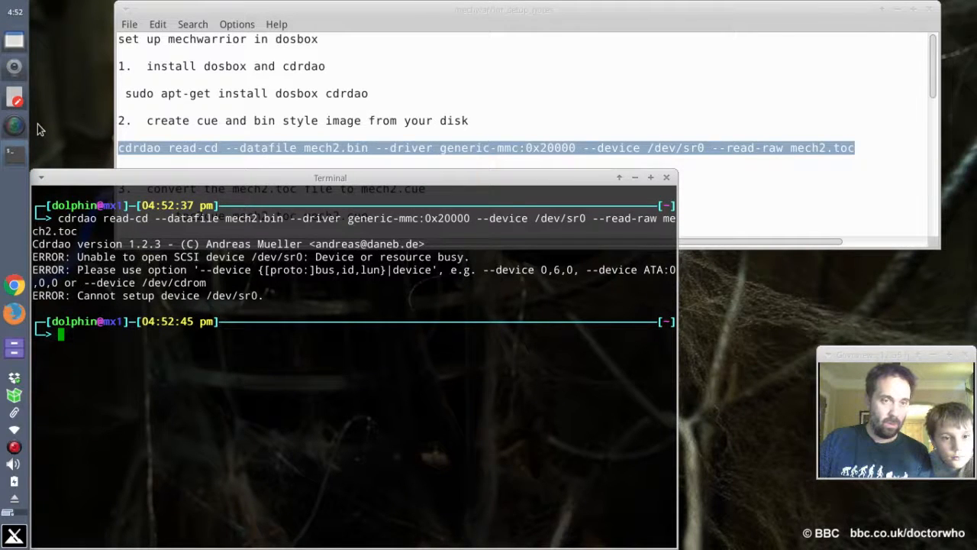
{"action": "mouse_move", "coordinate": [13, 348]}
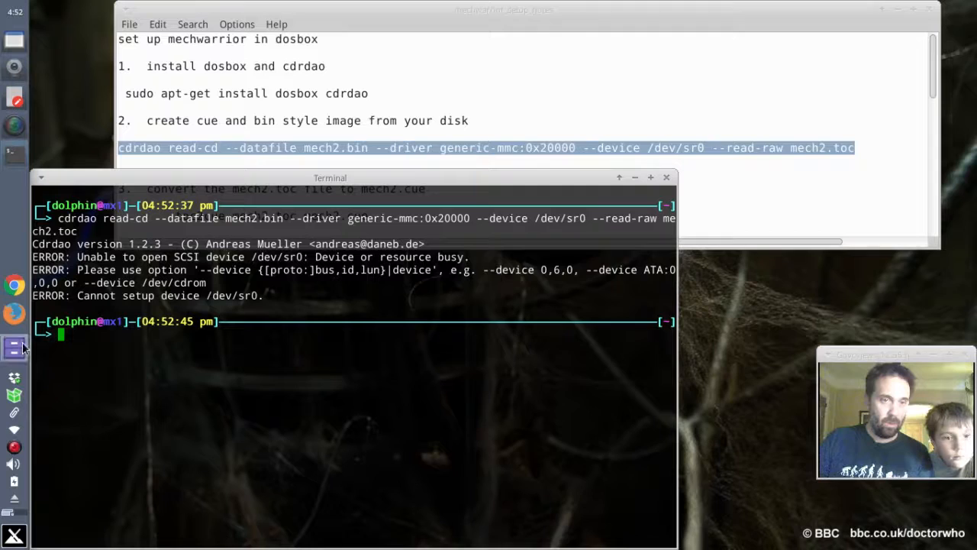
{"action": "left_click", "coordinate": [14, 348]}
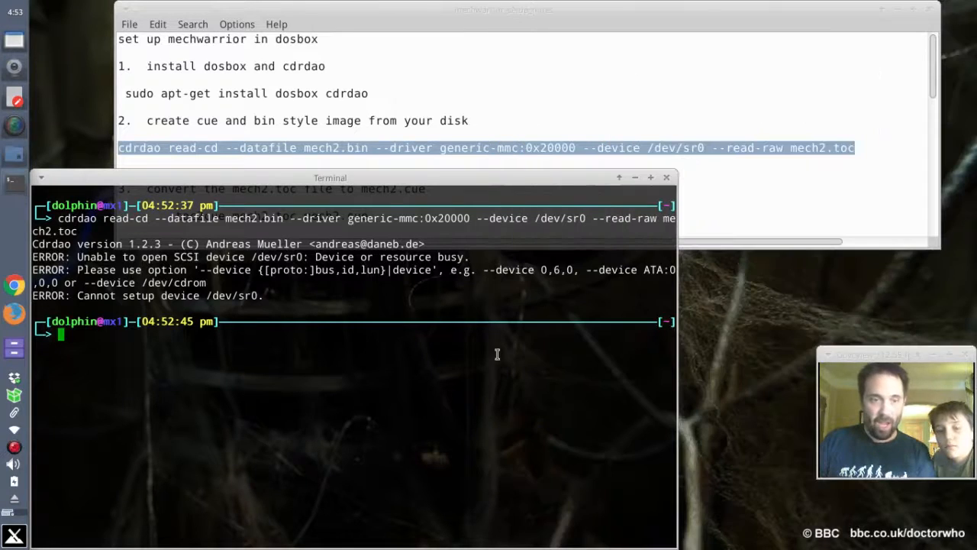
{"action": "mouse_move", "coordinate": [14, 507]}
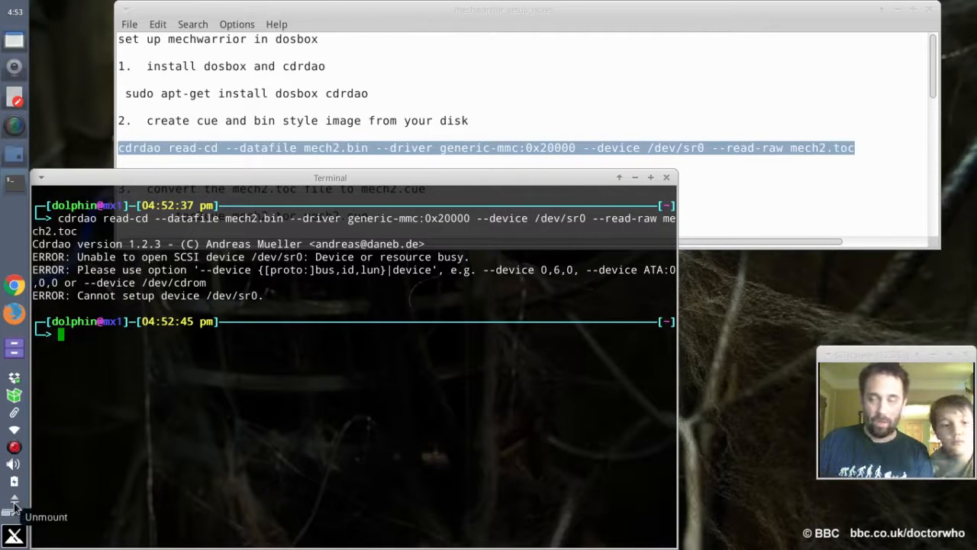
{"action": "mouse_move", "coordinate": [244, 416]}
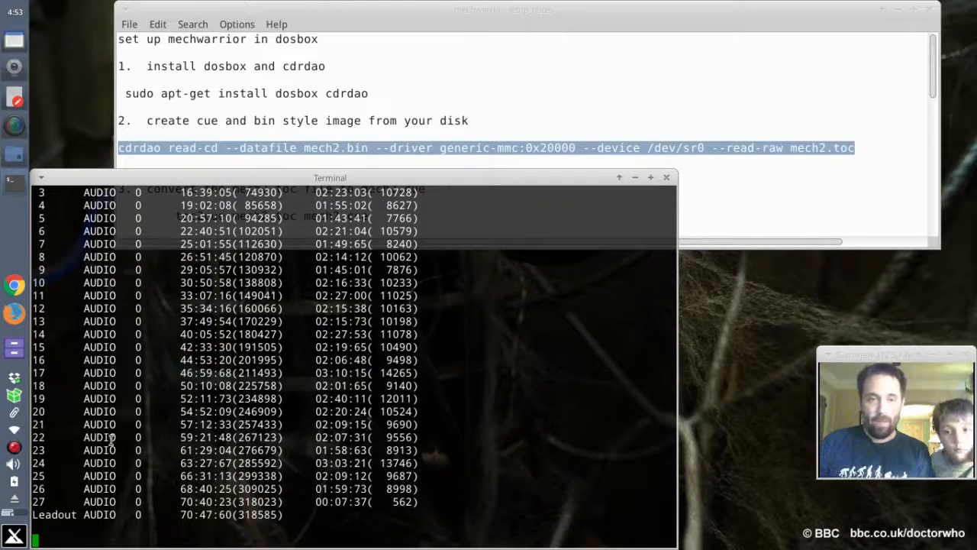
{"action": "scroll", "scroll_direction": "down", "scroll_amount": 3}
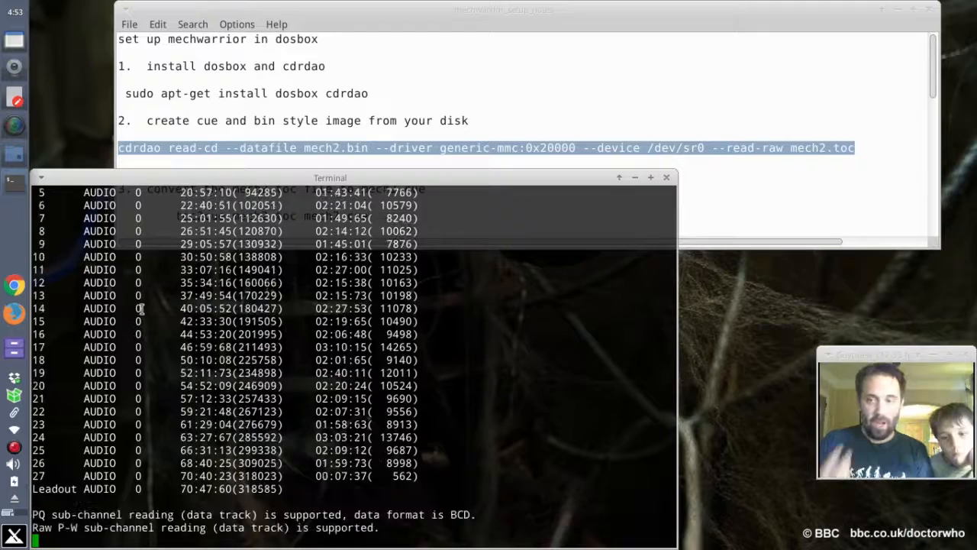
{"action": "scroll", "scroll_direction": "down", "scroll_amount": 3}
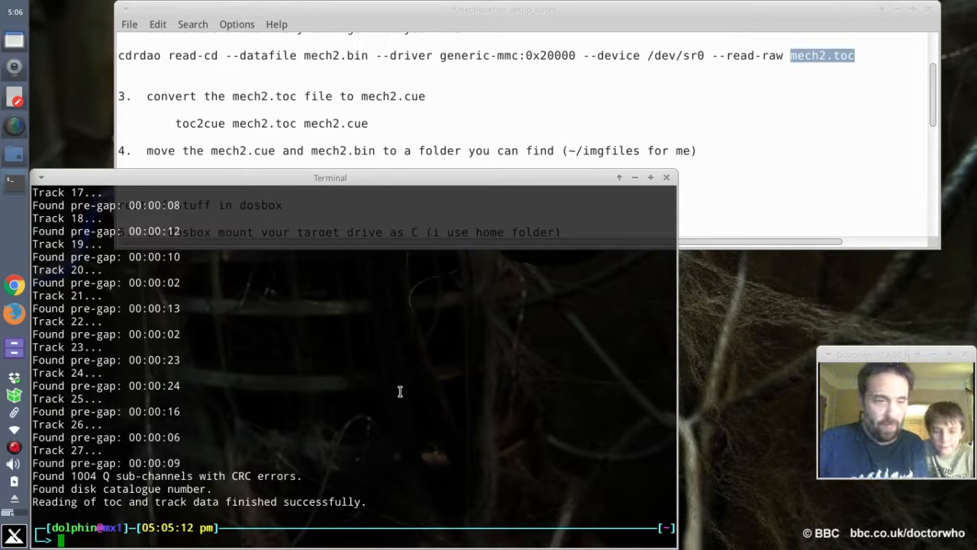
{"action": "mouse_move", "coordinate": [317, 337]}
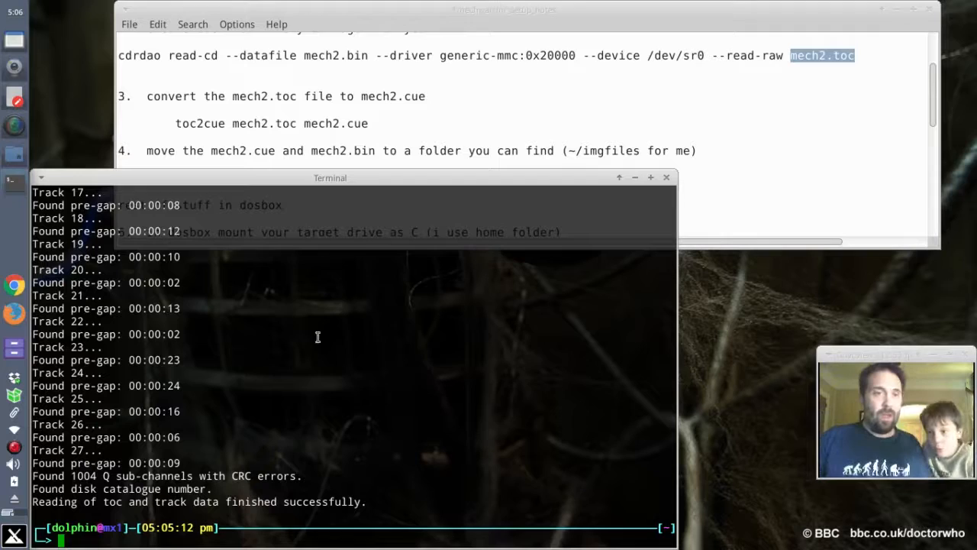
List the home folder with ls to confirm mech2.bin and mech2.toc were created
{"action": "type", "text": "ls"}
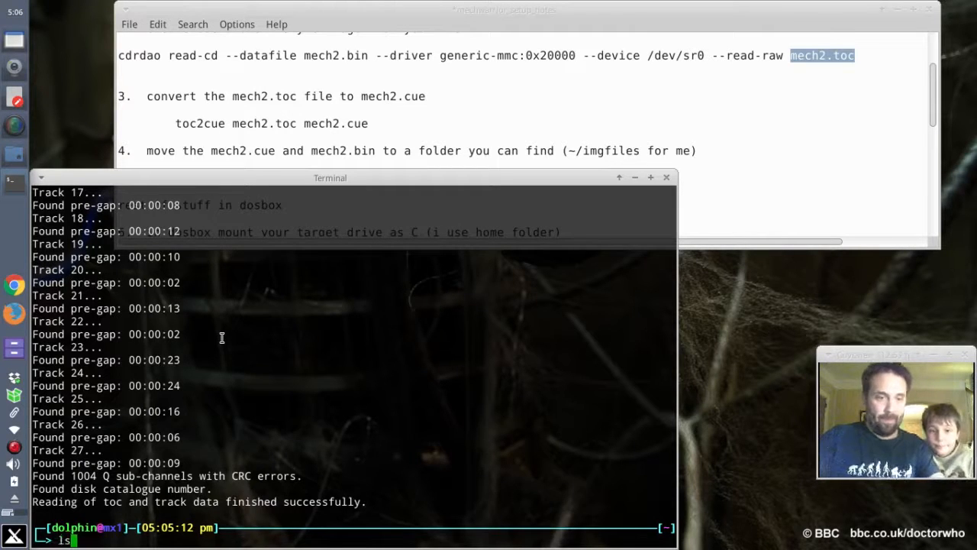
{"action": "key", "text": "Return"}
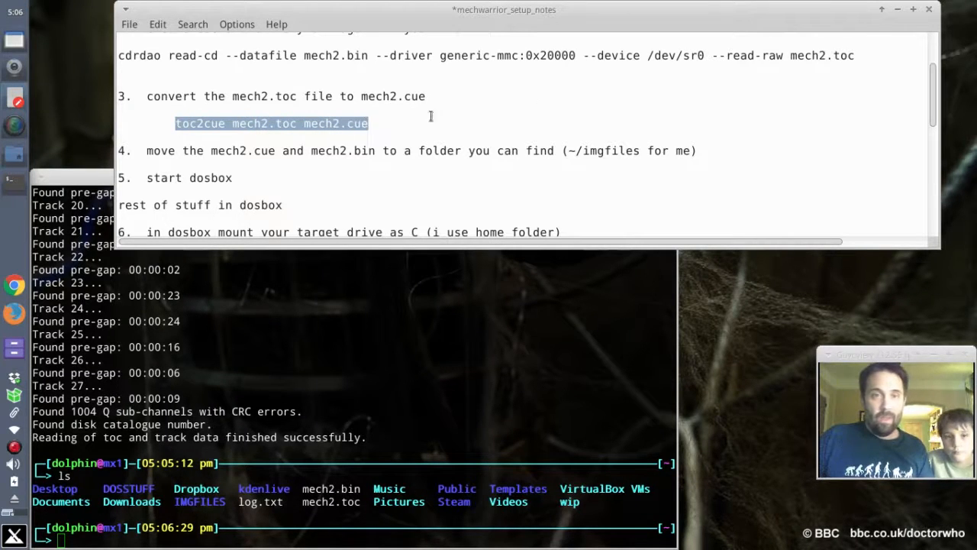
{"action": "scroll", "scroll_direction": "up", "scroll_amount": 3}
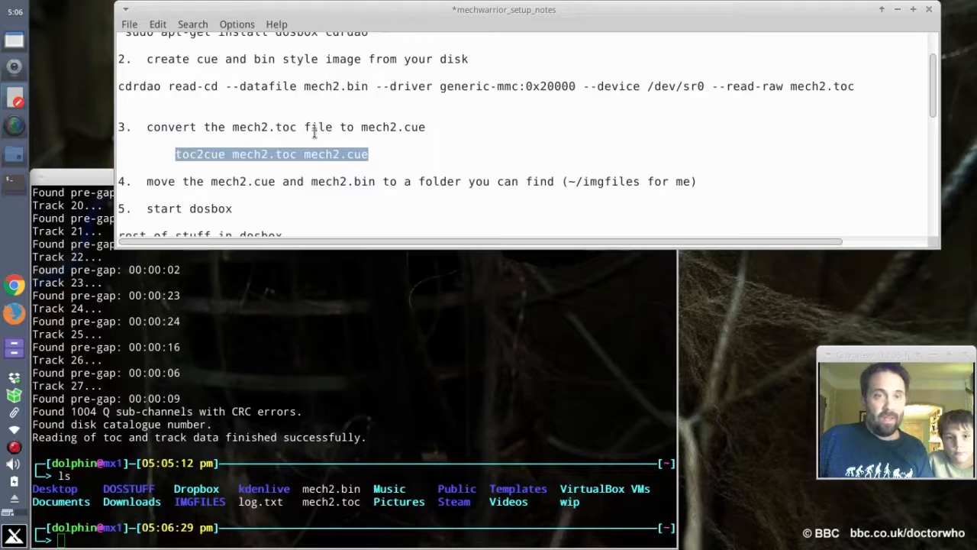
{"action": "scroll", "scroll_direction": "down", "scroll_amount": 3}
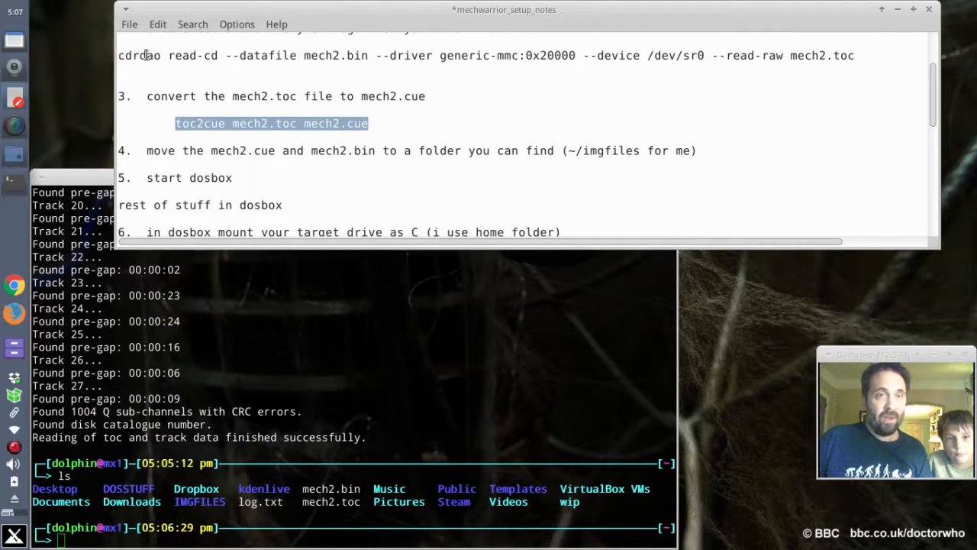
{"action": "mouse_move", "coordinate": [330, 307]}
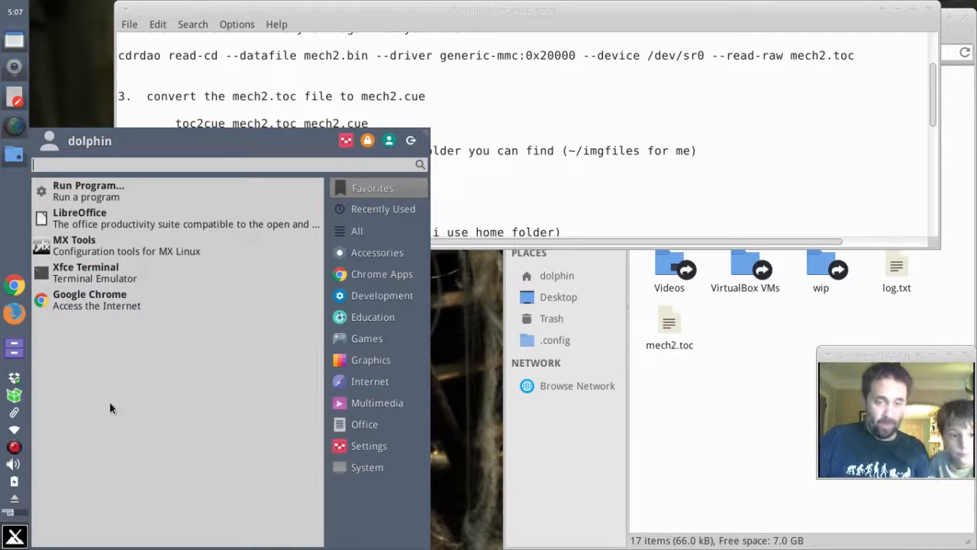
Start searching the application launcher for DOSBox
{"action": "type", "text": "d"}
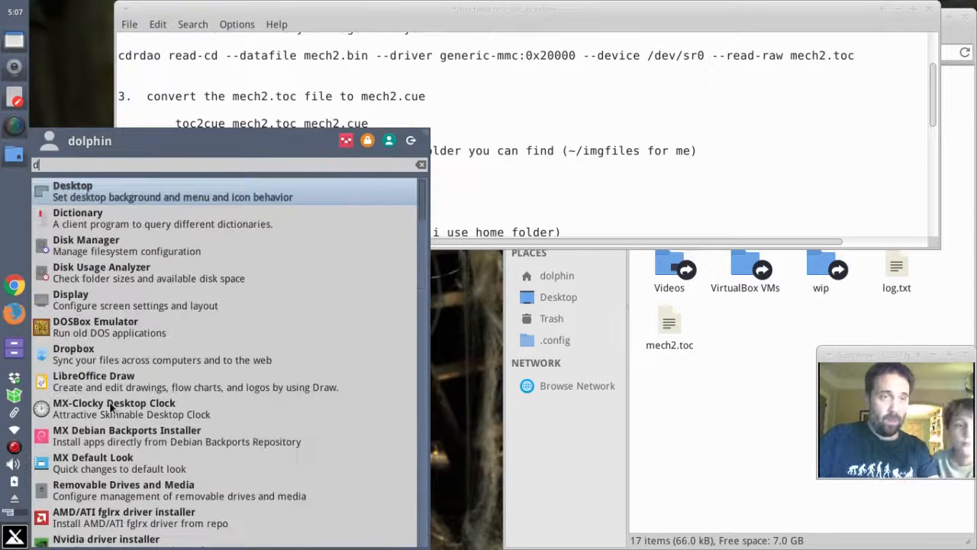
Launch DOSBox Emulator and wait for its Z:\> prompt
{"action": "left_click", "coordinate": [95, 321]}
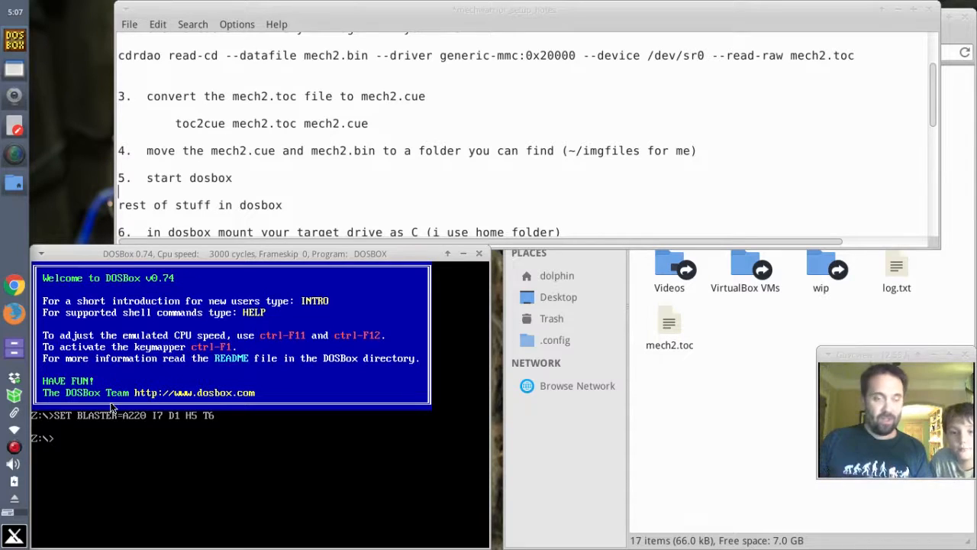
{"action": "mouse_move", "coordinate": [52, 449]}
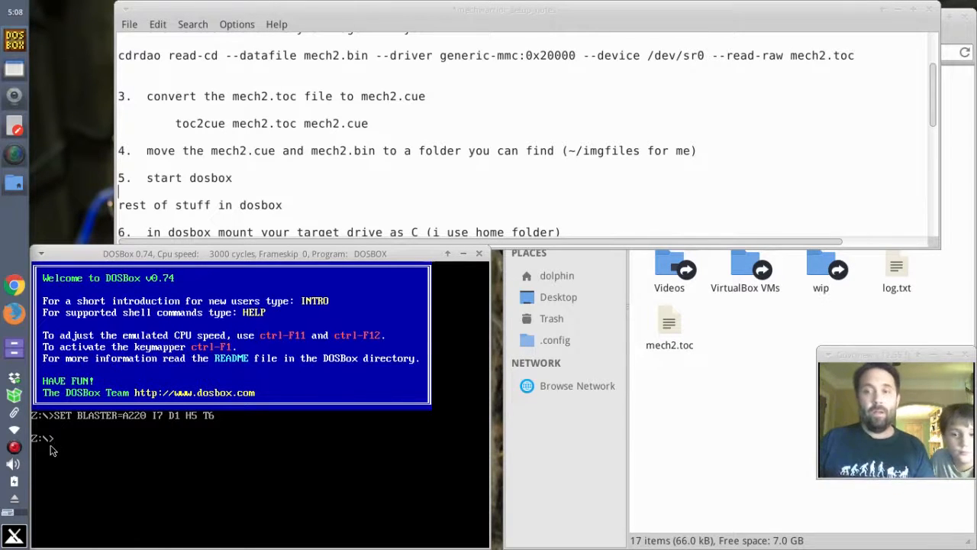
{"action": "mouse_move", "coordinate": [248, 321]}
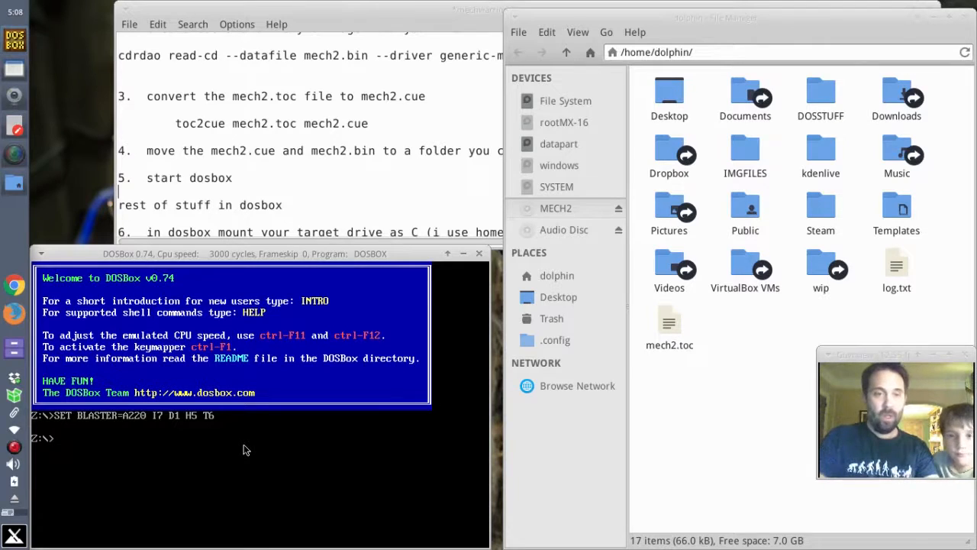
Mount ~/DOSSTUFF as drive C with the mount command
{"action": "type", "text": "mou"}
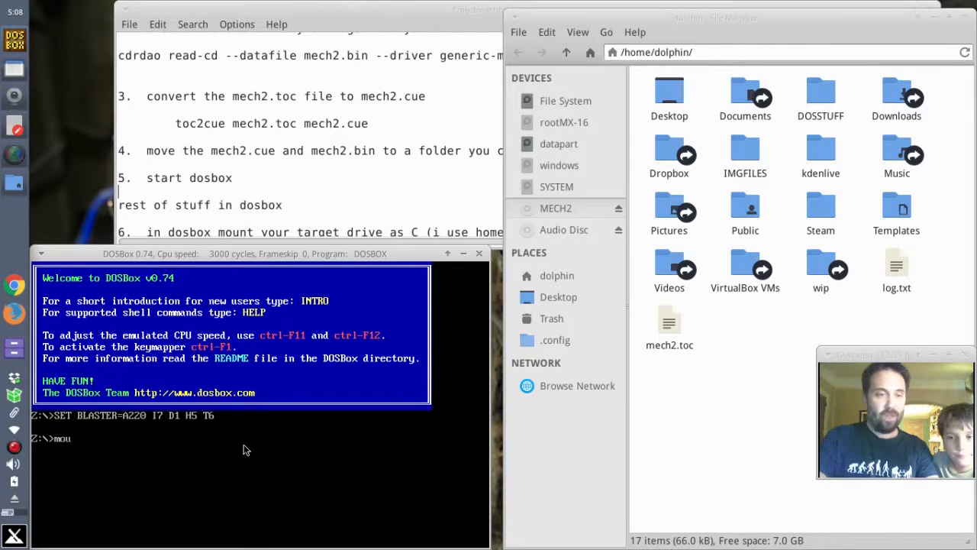
{"action": "type", "text": "nt C"}
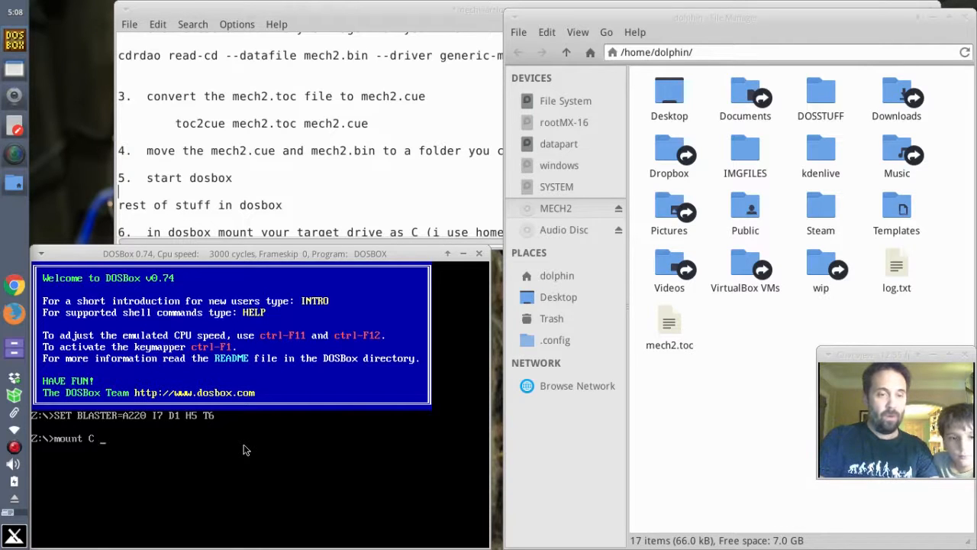
{"action": "type", "text": "~/"}
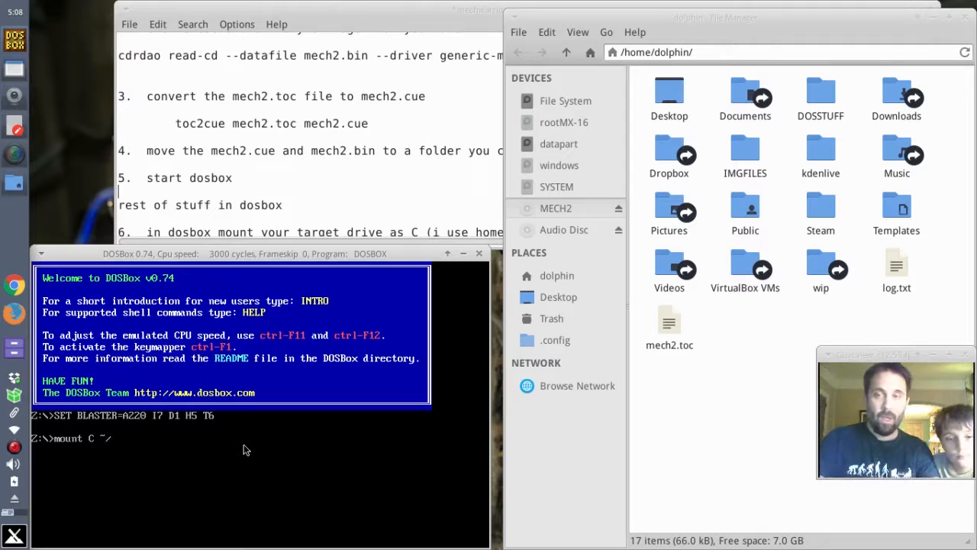
{"action": "type", "text": "DOSS"}
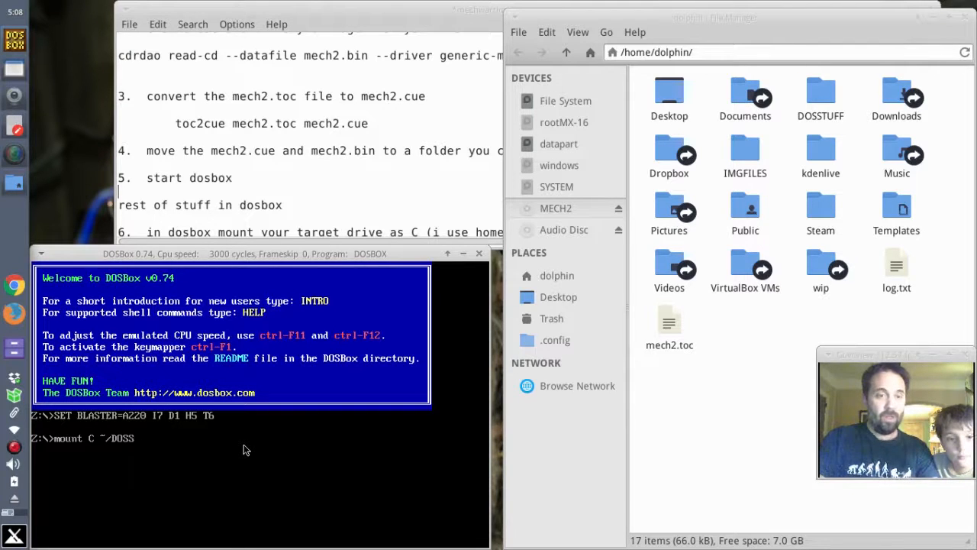
{"action": "key", "text": "Return"}
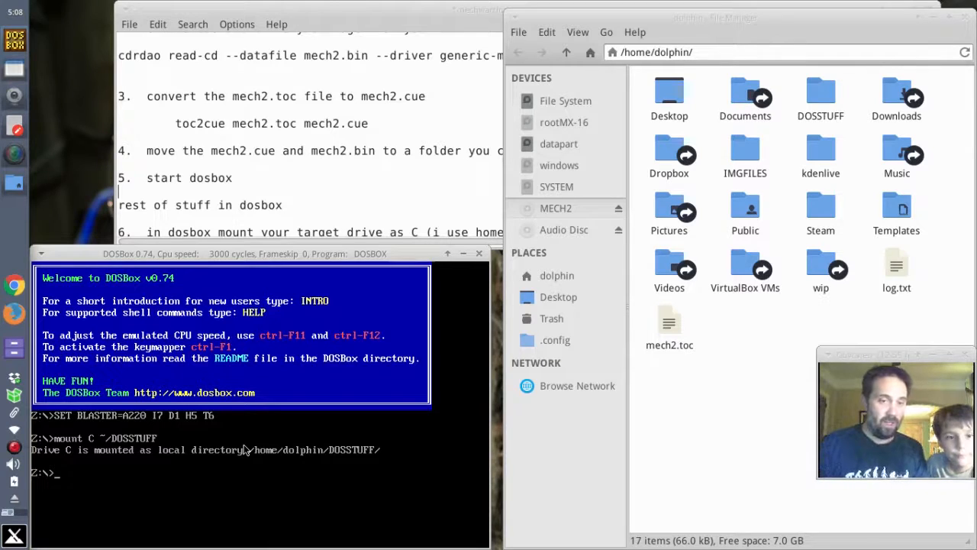
{"action": "mouse_move", "coordinate": [385, 476]}
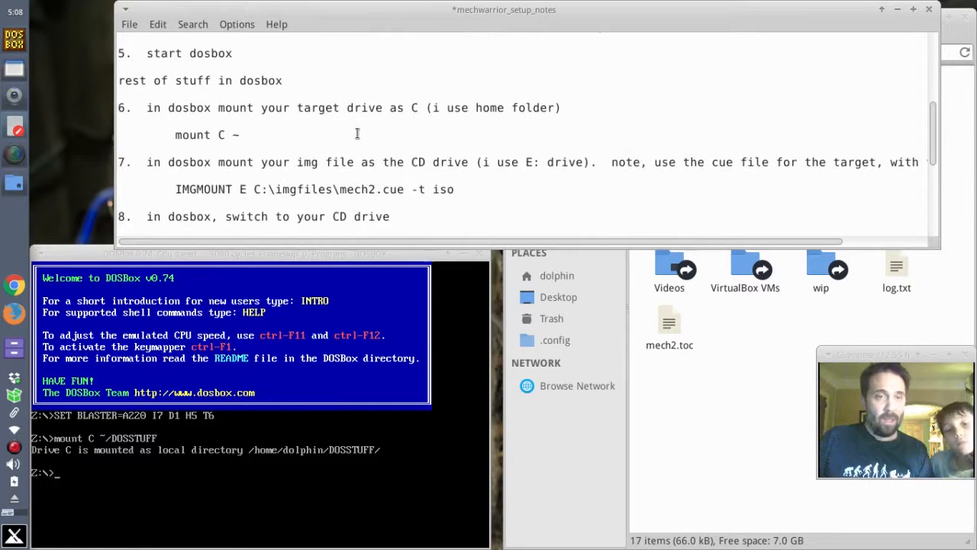
Scroll the notes to step 7 and select the IMGMOUNT E mech2.cue -t iso line
{"action": "scroll", "scroll_direction": "down", "scroll_amount": 3}
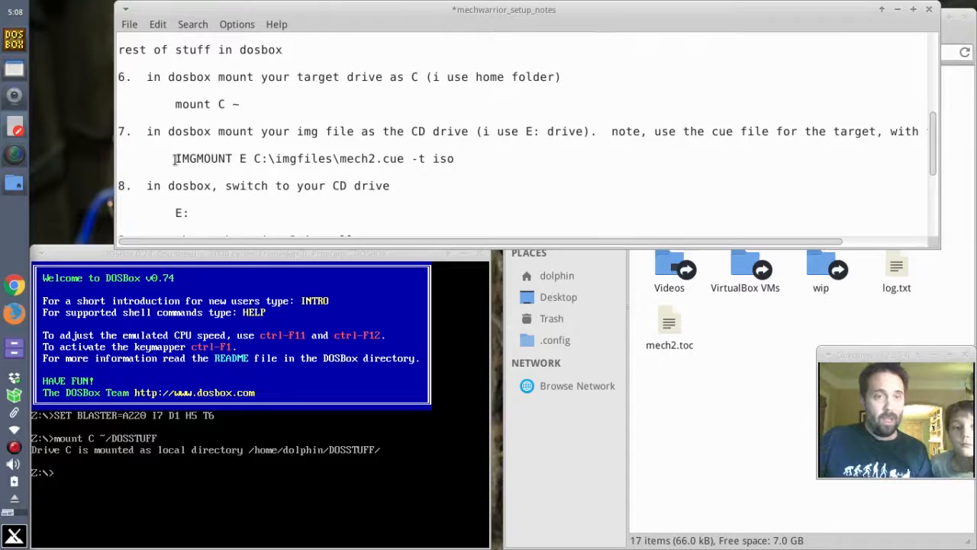
{"action": "left_click_drag", "start_coordinate": [174, 157], "coordinate": [422, 157]}
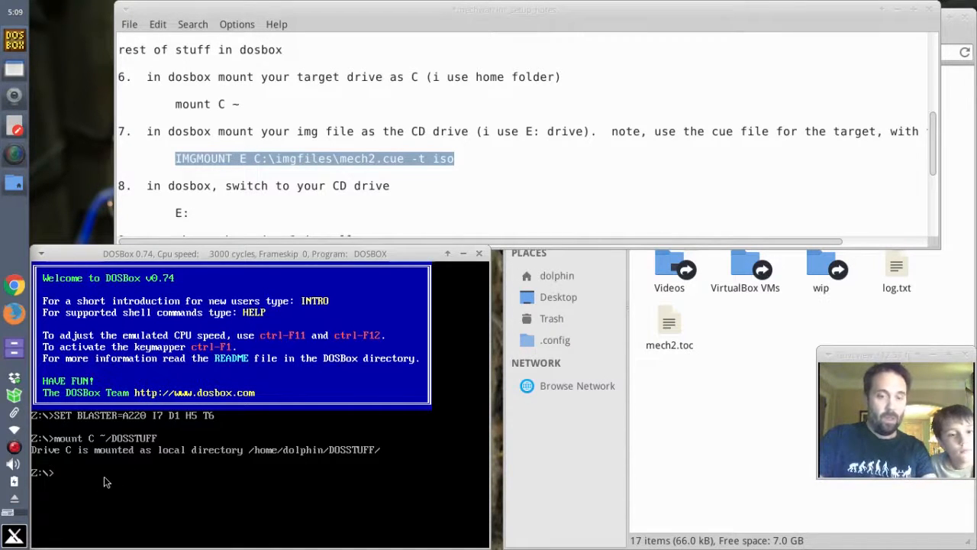
Mount ~/IMGFILES/mech2.cue as CD drive E with IMGMOUNT -t iso
{"action": "type", "text": "IMGM"}
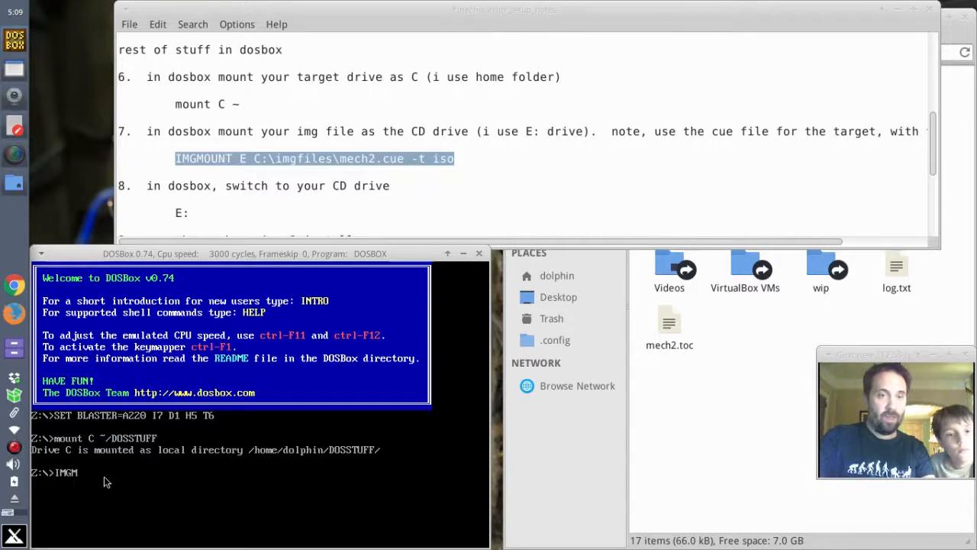
{"action": "type", "text": "MOUNT E"}
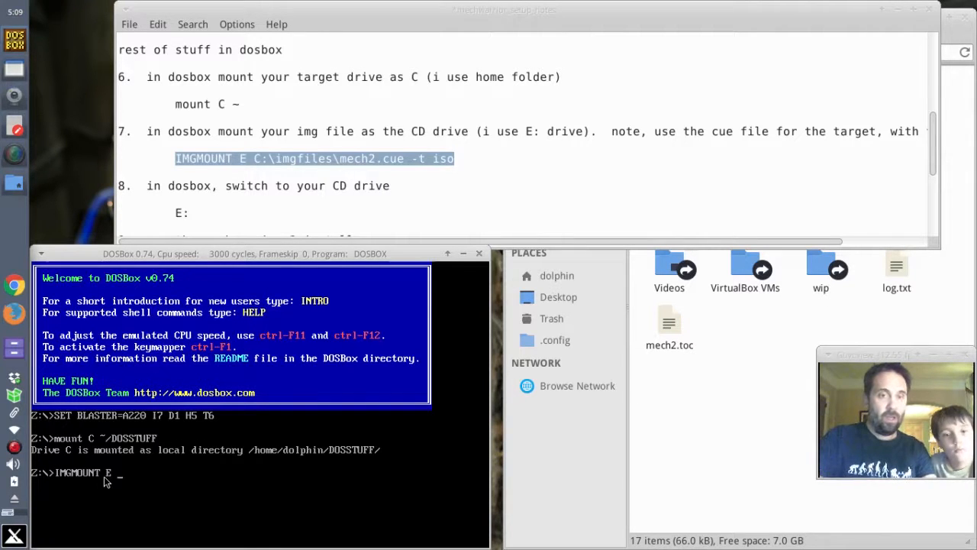
{"action": "type", "text": "~/"}
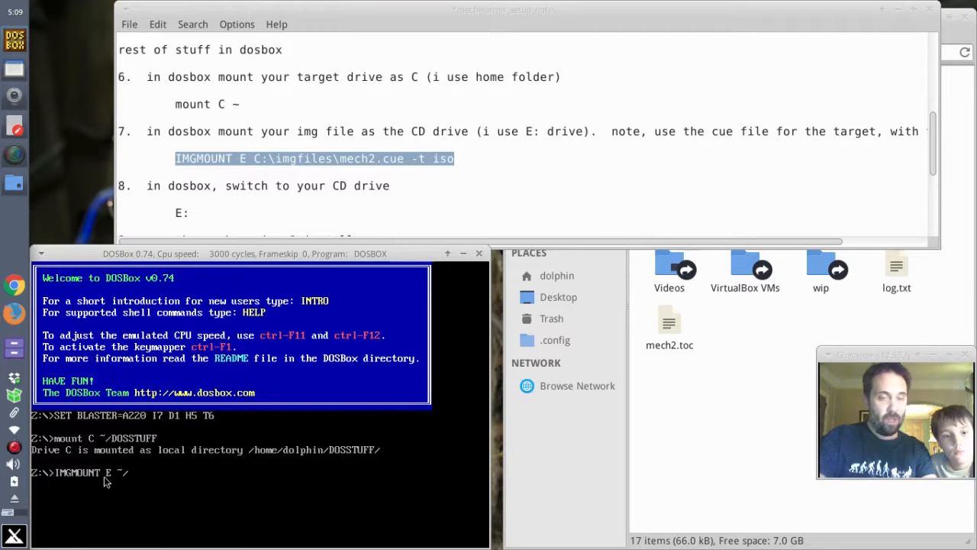
{"action": "type", "text": "IMGFILES"}
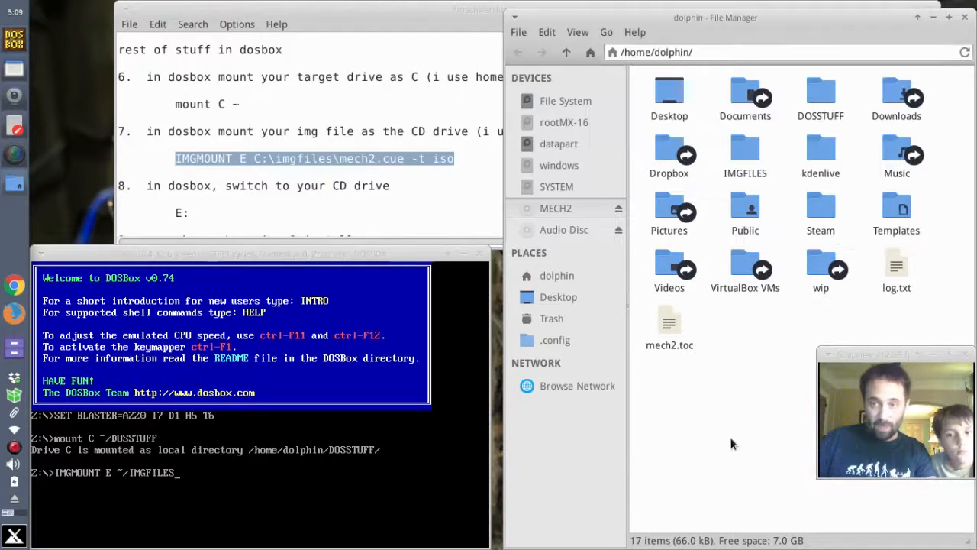
{"action": "left_click", "coordinate": [236, 466]}
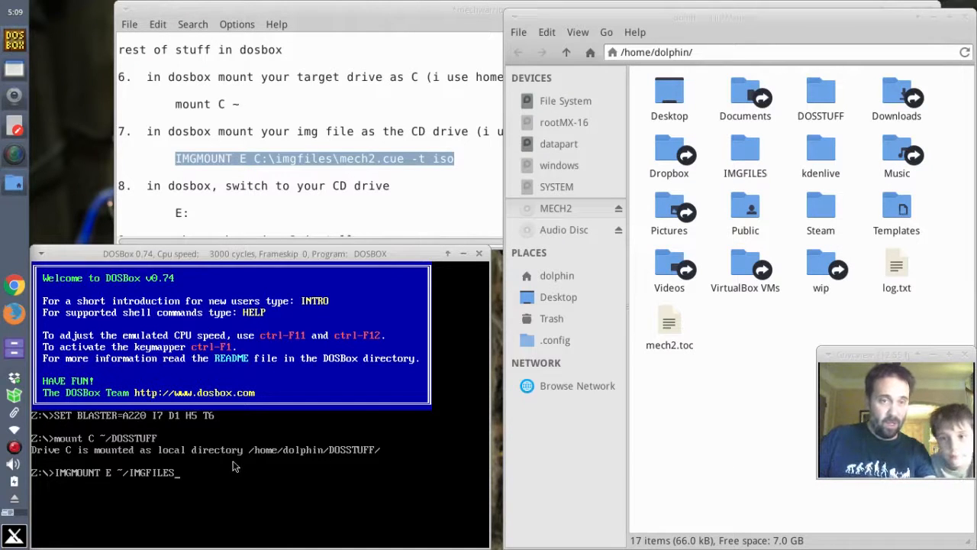
{"action": "type", "text": "mech2.cue"}
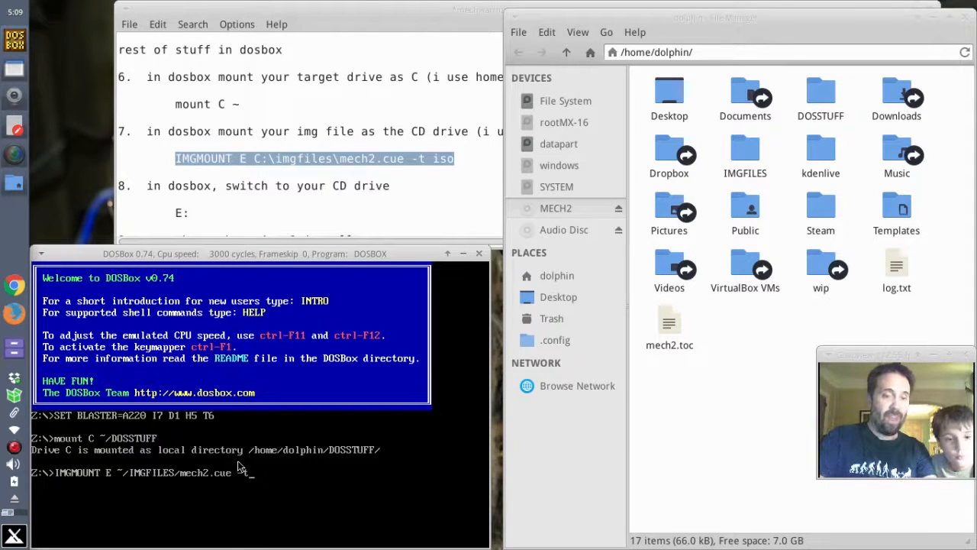
{"action": "type", "text": "-t"}
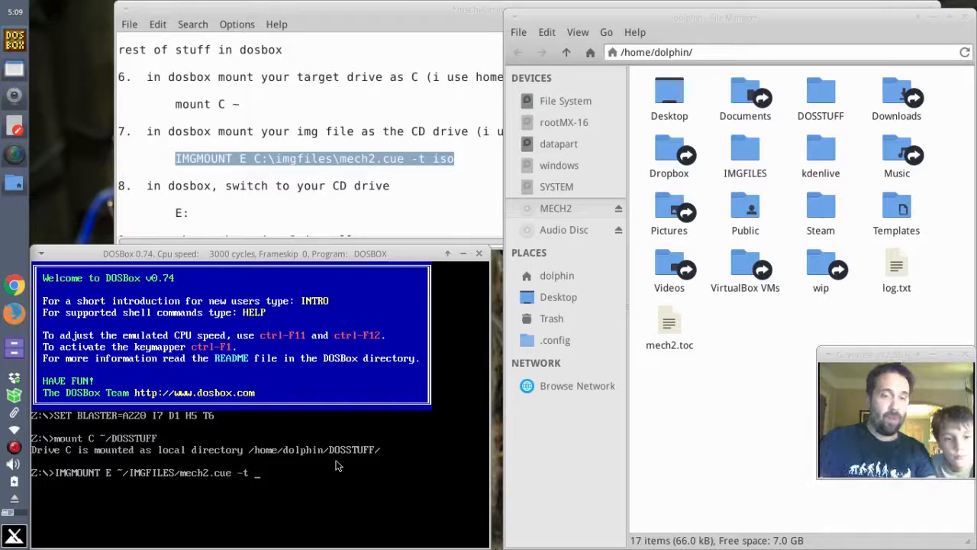
{"action": "type", "text": "iso"}
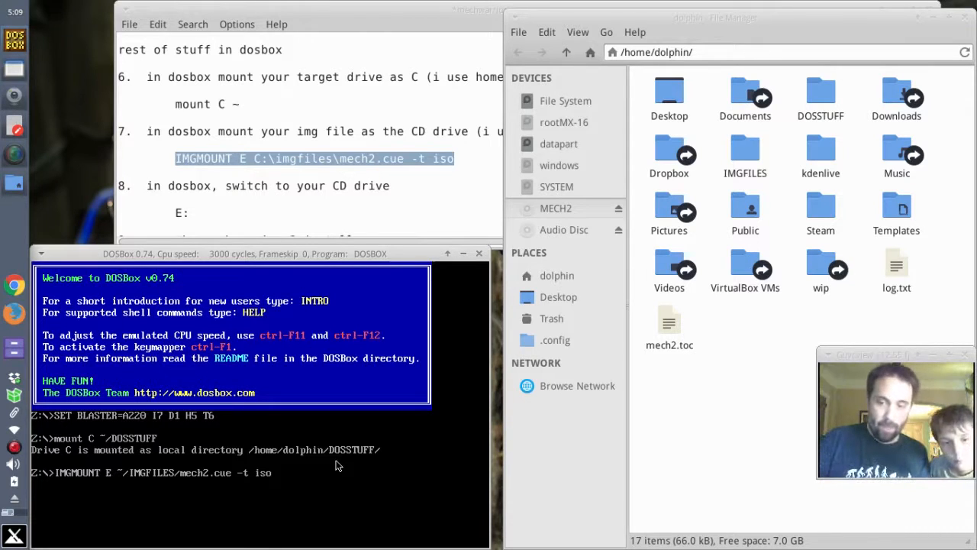
{"action": "key", "text": "Return"}
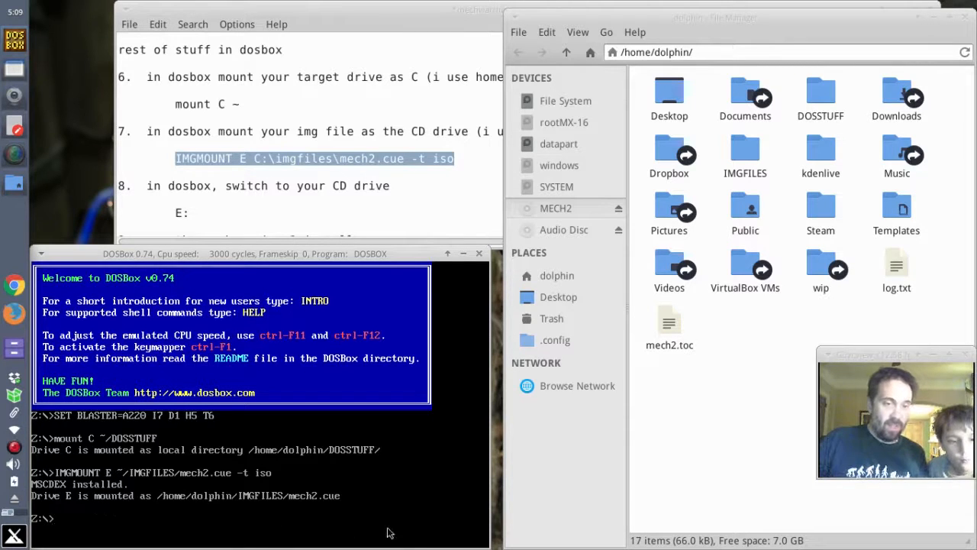
{"action": "type", "text": "e:"}
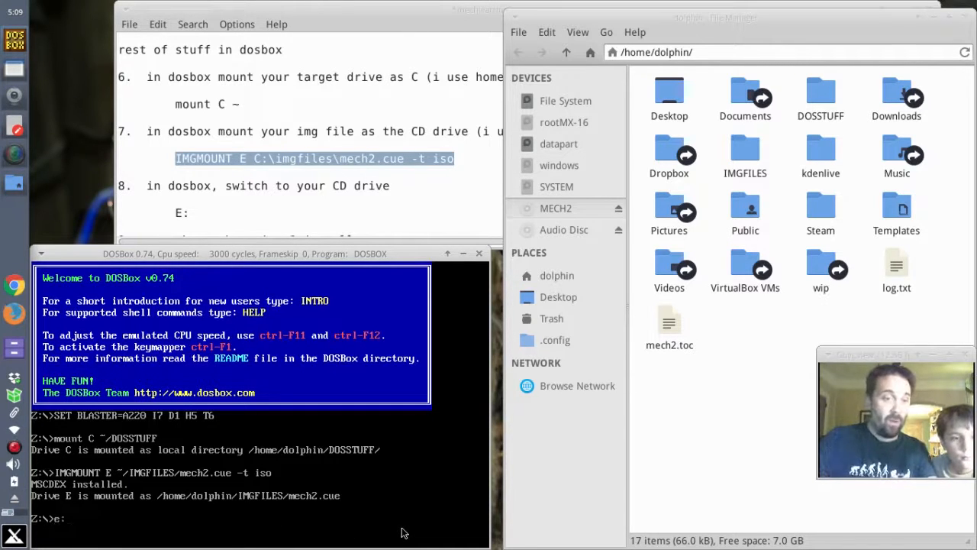
Switch to drive E and start the disc's INSTALL program
{"action": "key", "text": "Return"}
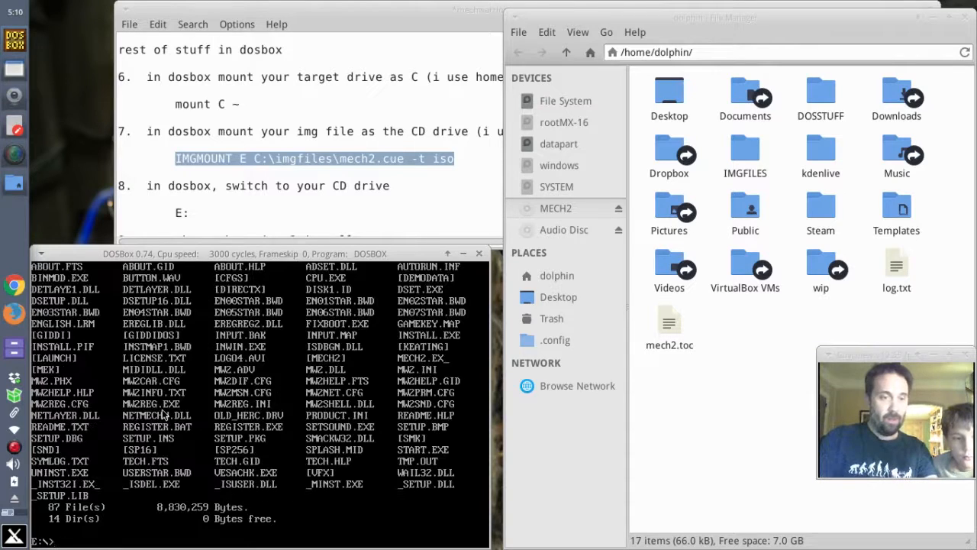
{"action": "mouse_move", "coordinate": [289, 364]}
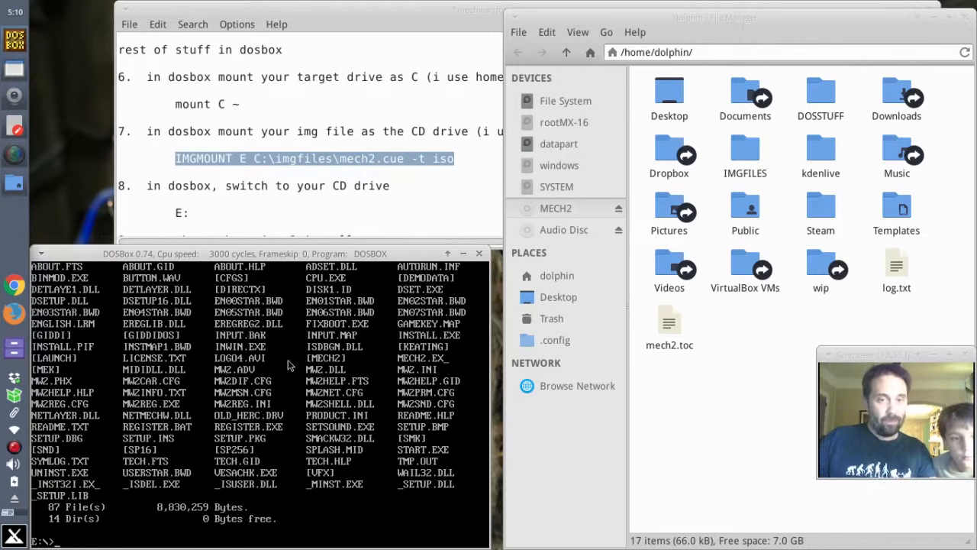
{"action": "mouse_move", "coordinate": [184, 348]}
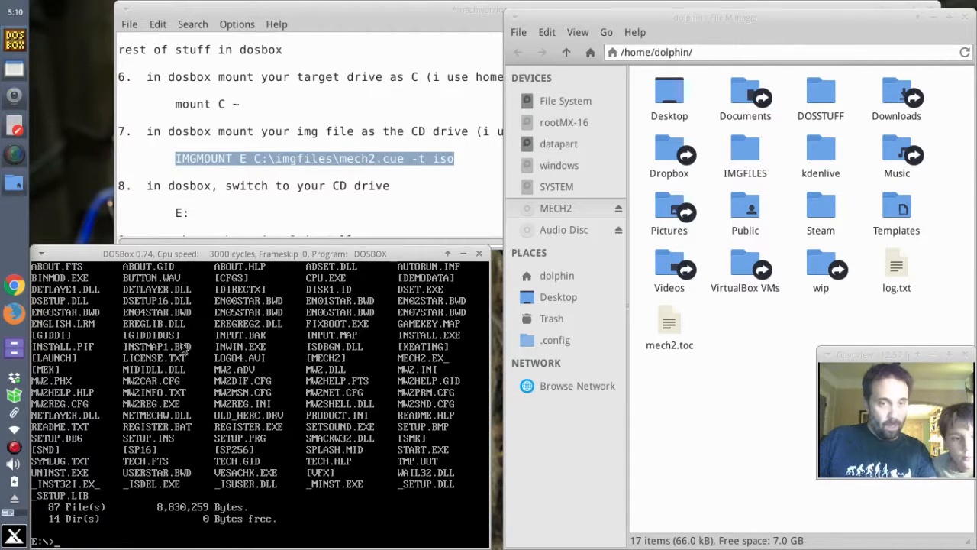
{"action": "type", "text": "ins"}
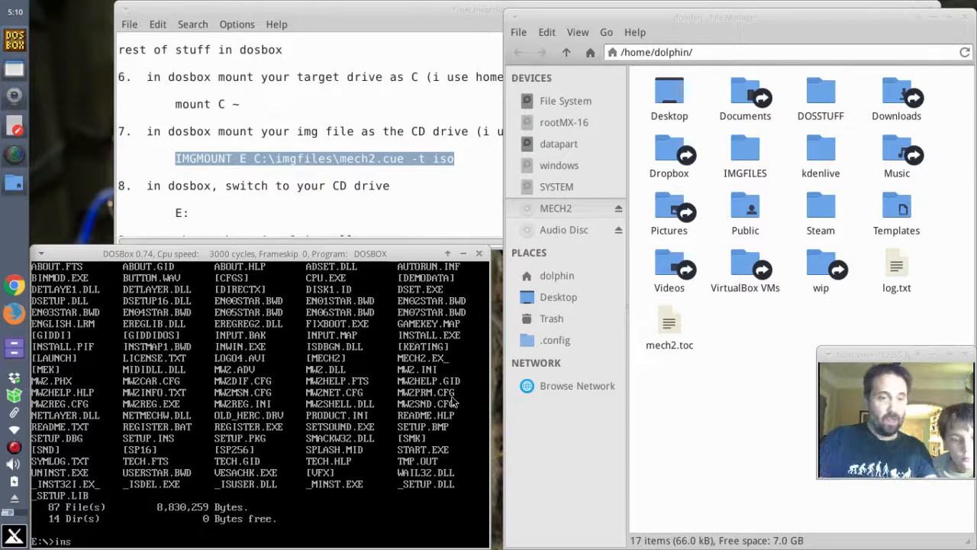
{"action": "type", "text": "install"}
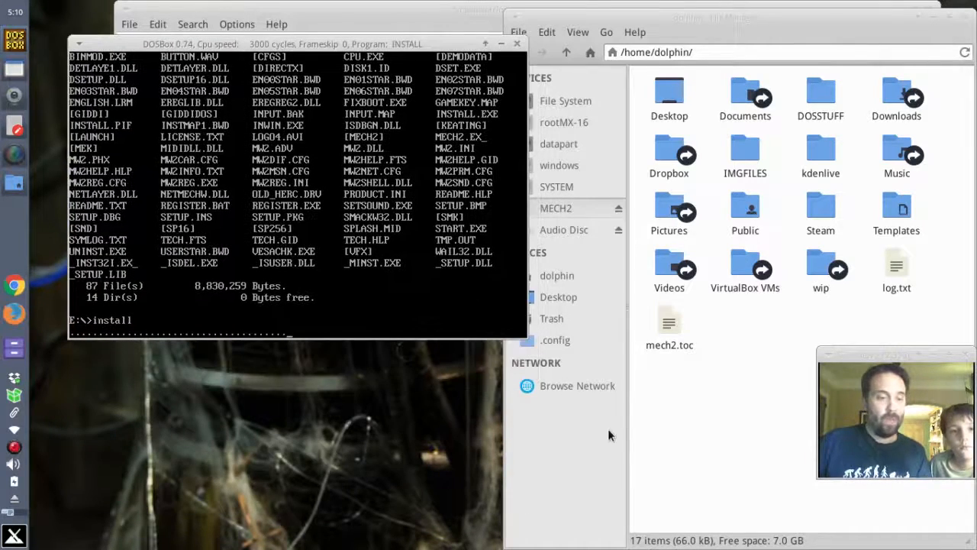
{"action": "mouse_move", "coordinate": [543, 433]}
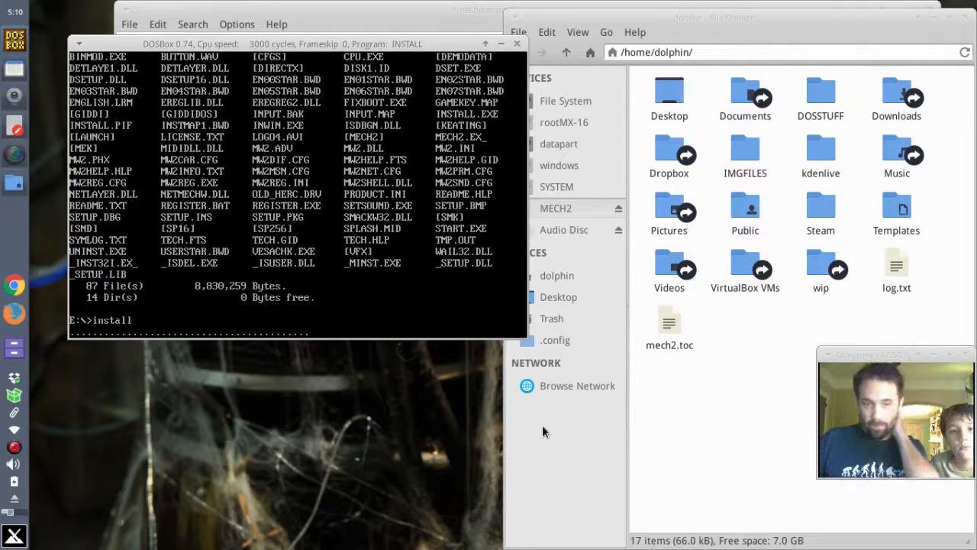
Start the MechWarrior 2 installer from the CD and continue past its welcome screen
{"action": "key", "text": "Return"}
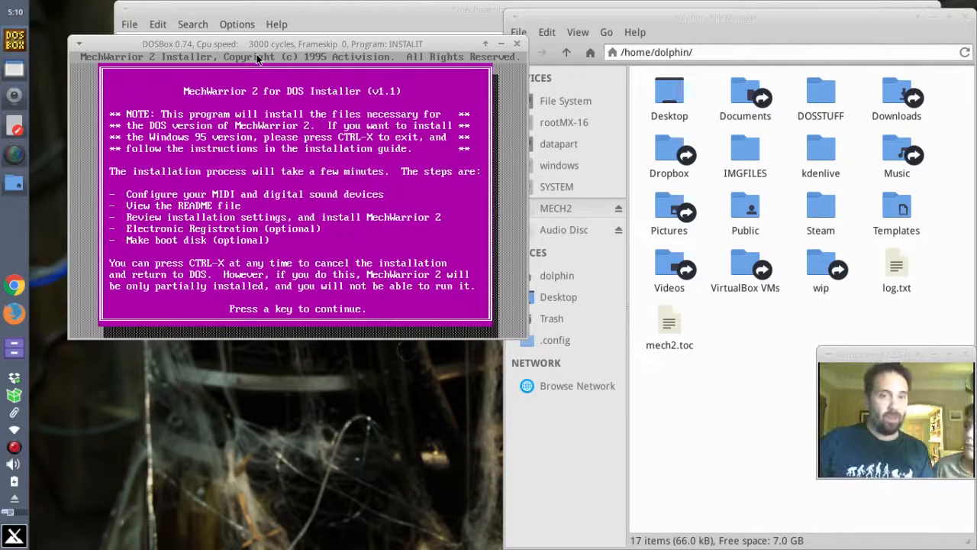
{"action": "mouse_move", "coordinate": [298, 237]}
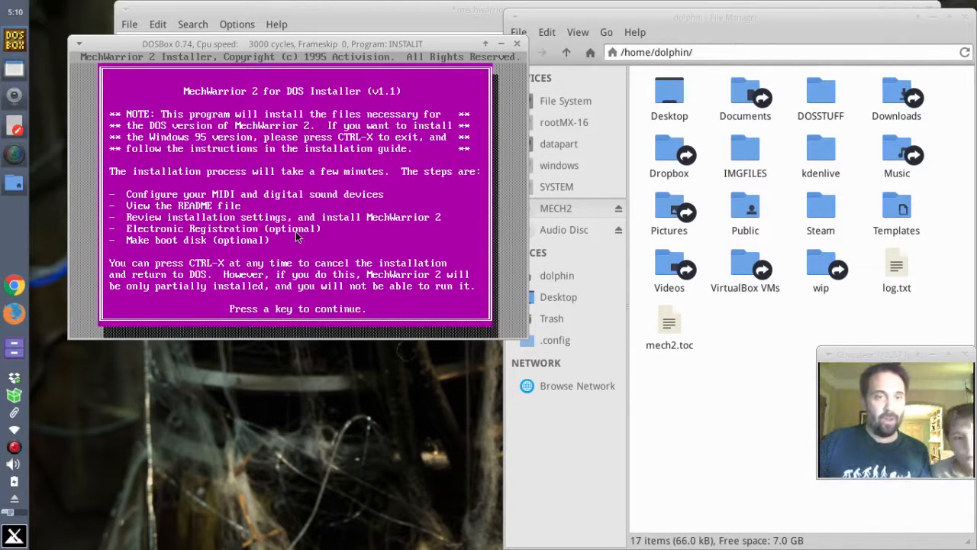
{"action": "mouse_move", "coordinate": [430, 353]}
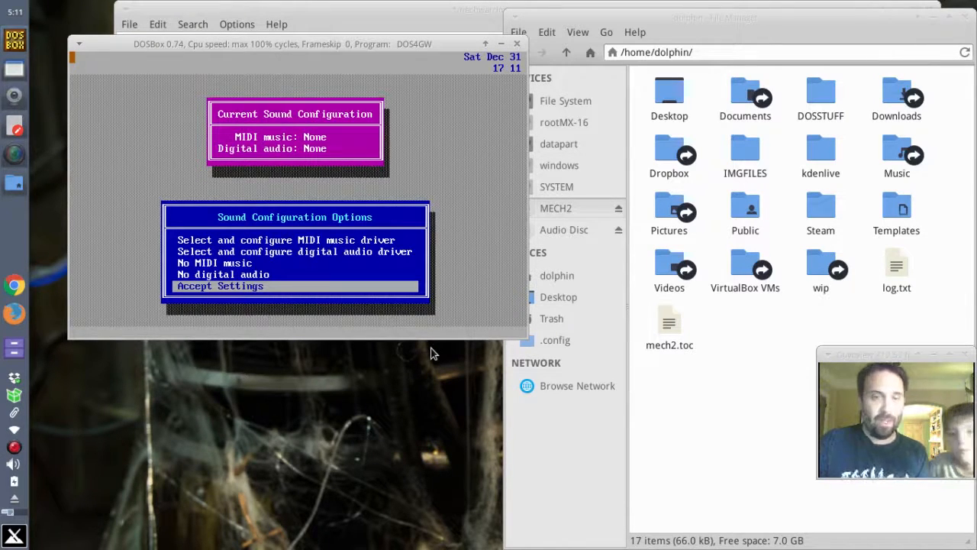
Choose the MIDI music driver option and accept the detected Creative Labs Sound Blaster 16
{"action": "key", "text": "up"}
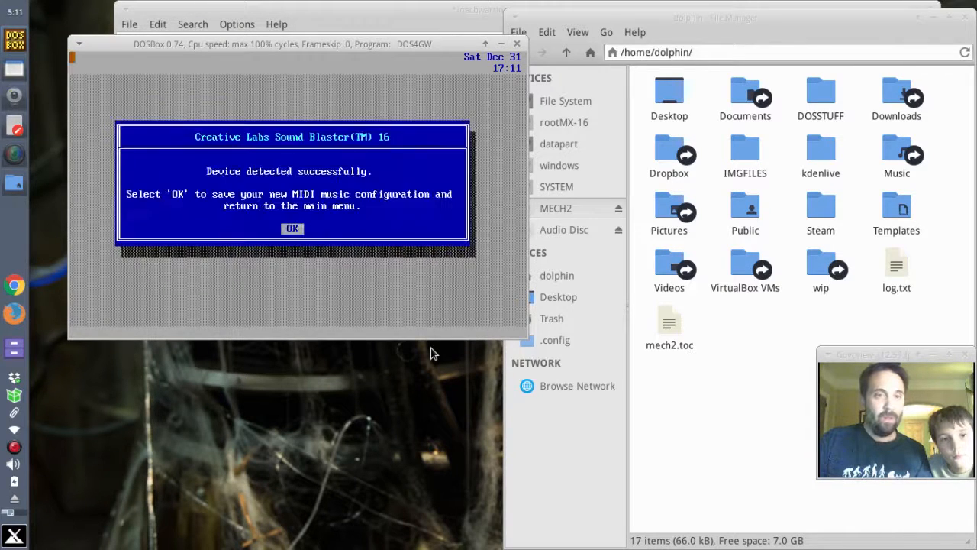
{"action": "left_click", "coordinate": [292, 229]}
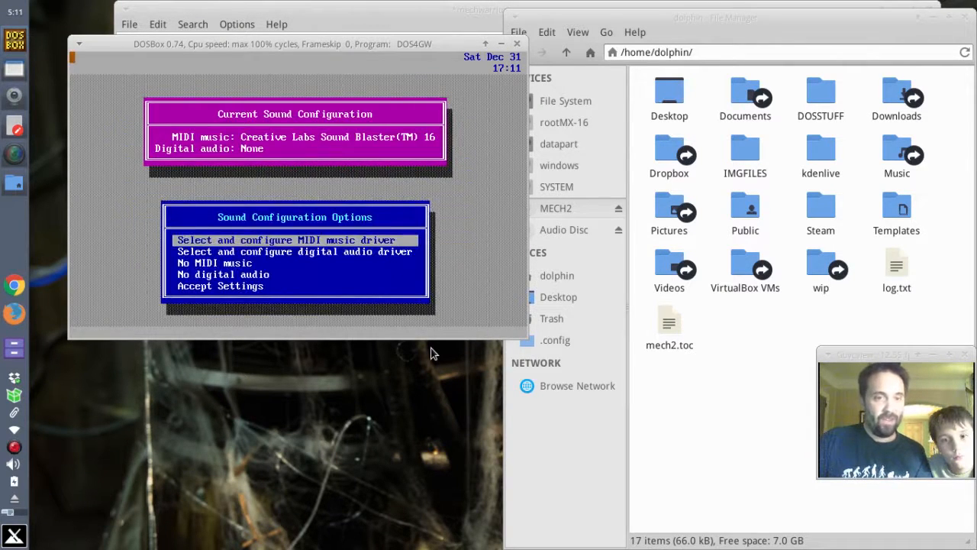
{"action": "key", "text": "Down"}
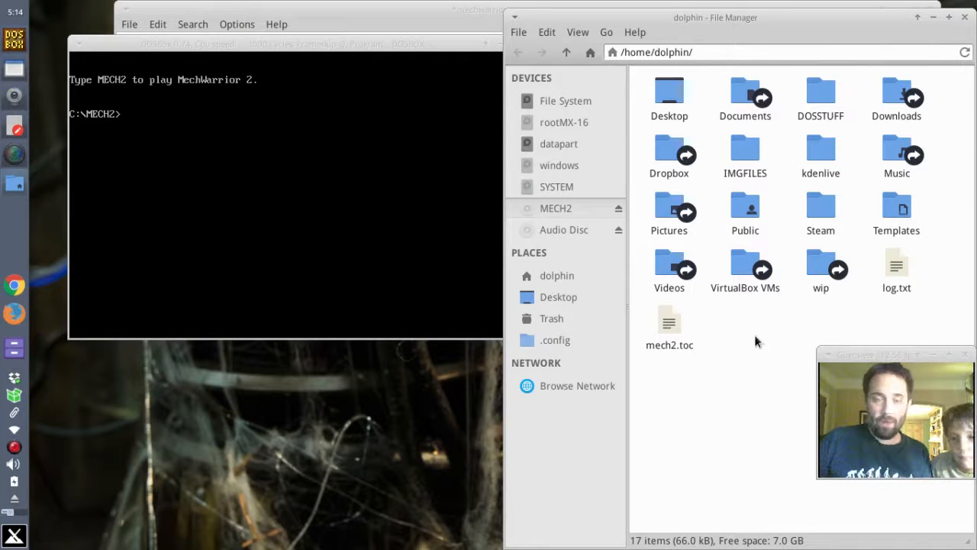
{"action": "mouse_move", "coordinate": [3, 237]}
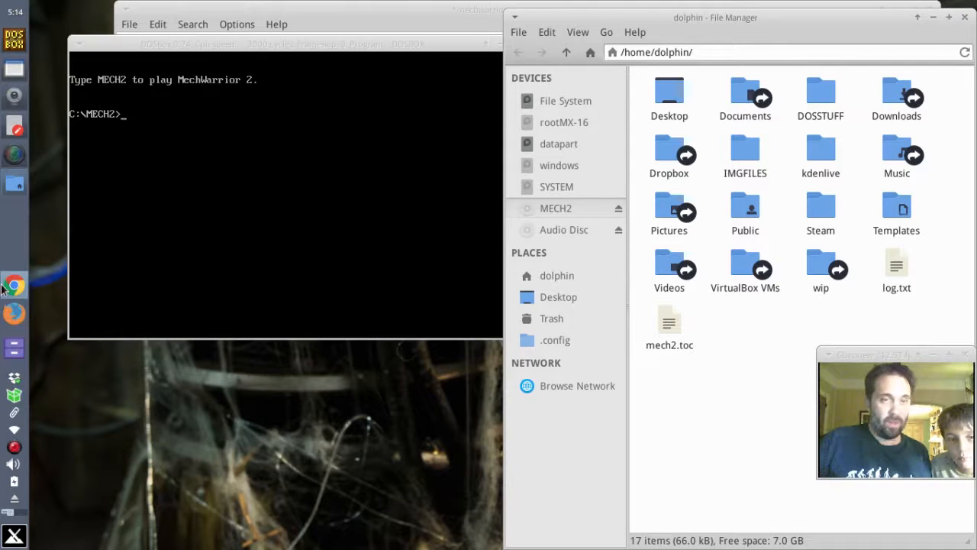
{"action": "mouse_move", "coordinate": [170, 296]}
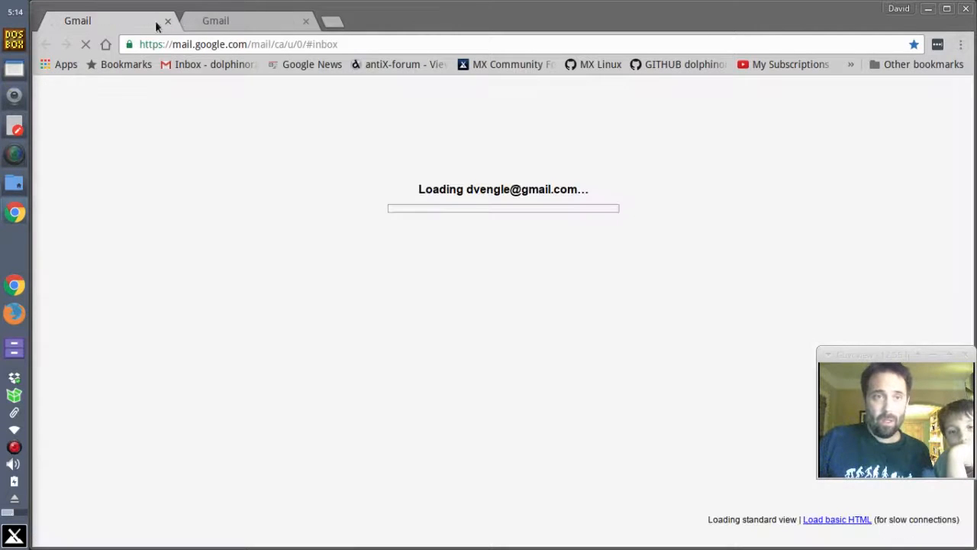
Close both Gmail tabs and select the Linux win-key note on the DOSBox Special Keys wiki page
{"action": "left_click", "coordinate": [306, 22]}
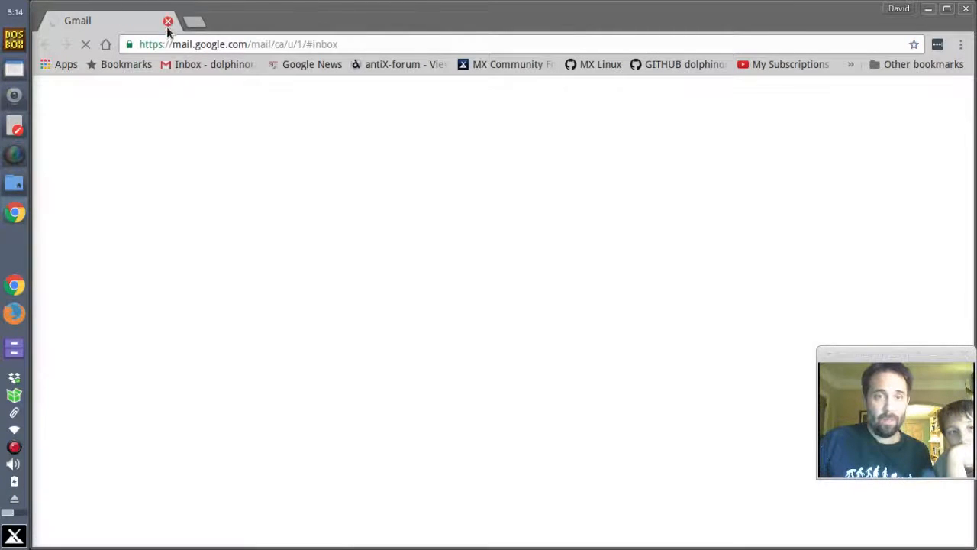
{"action": "left_click", "coordinate": [960, 45]}
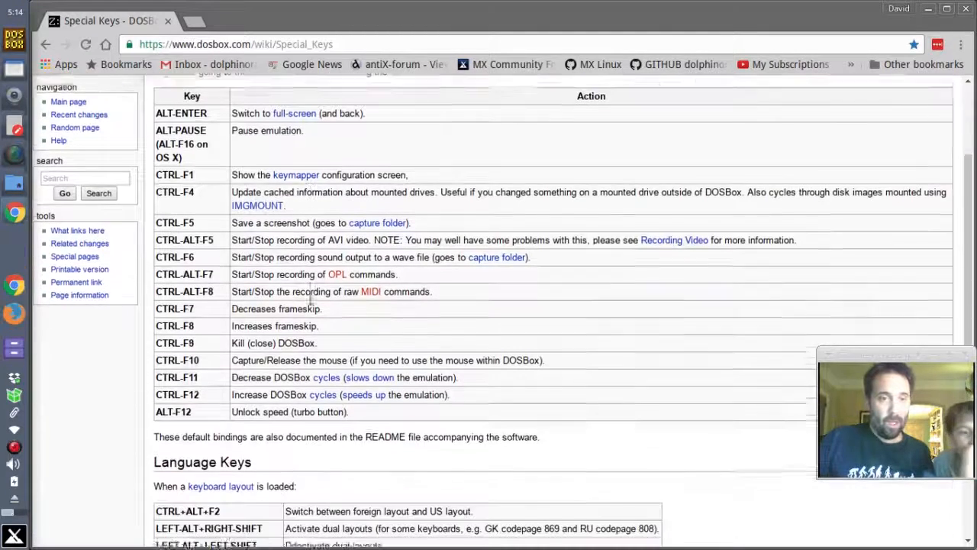
{"action": "scroll", "scroll_direction": "down", "scroll_amount": 3}
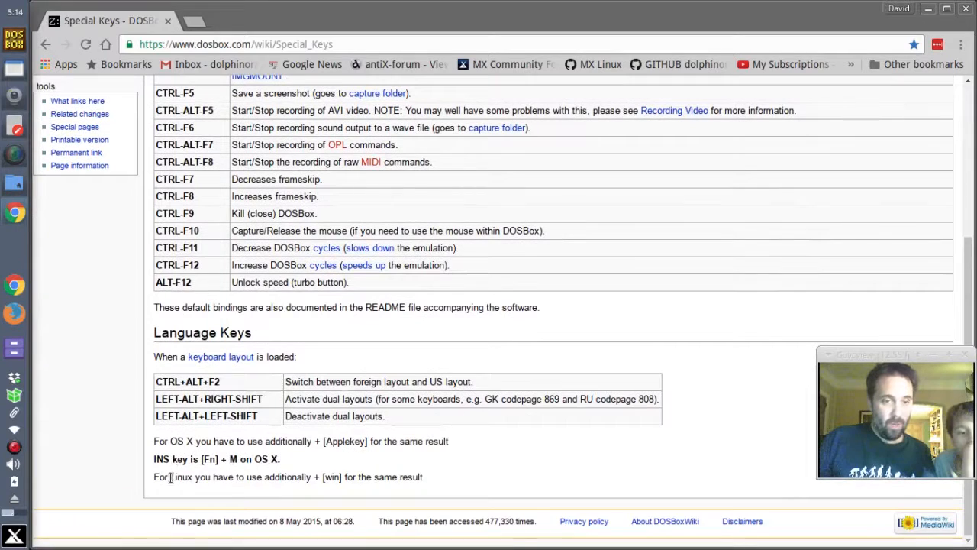
{"action": "left_click_drag", "start_coordinate": [217, 477], "coordinate": [424, 476]}
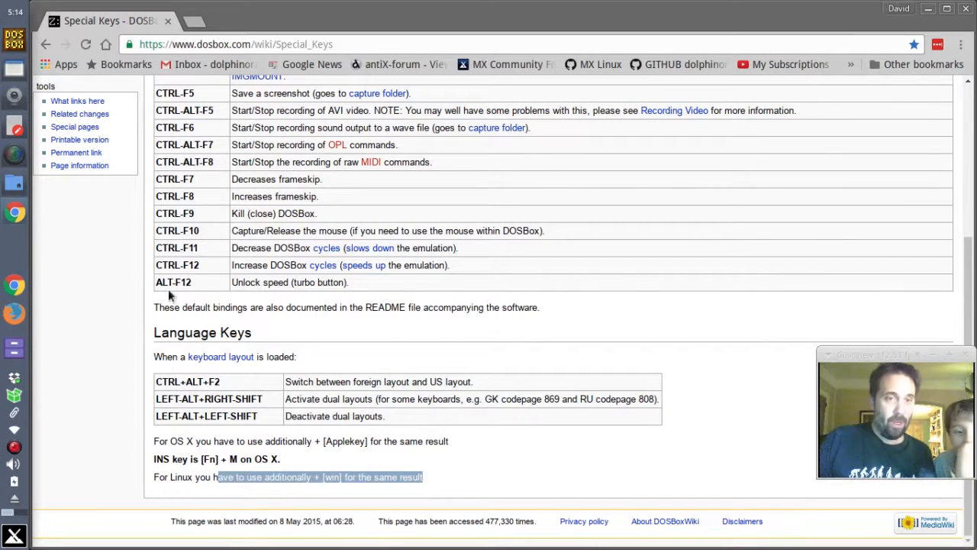
{"action": "double_click", "coordinate": [184, 247]}
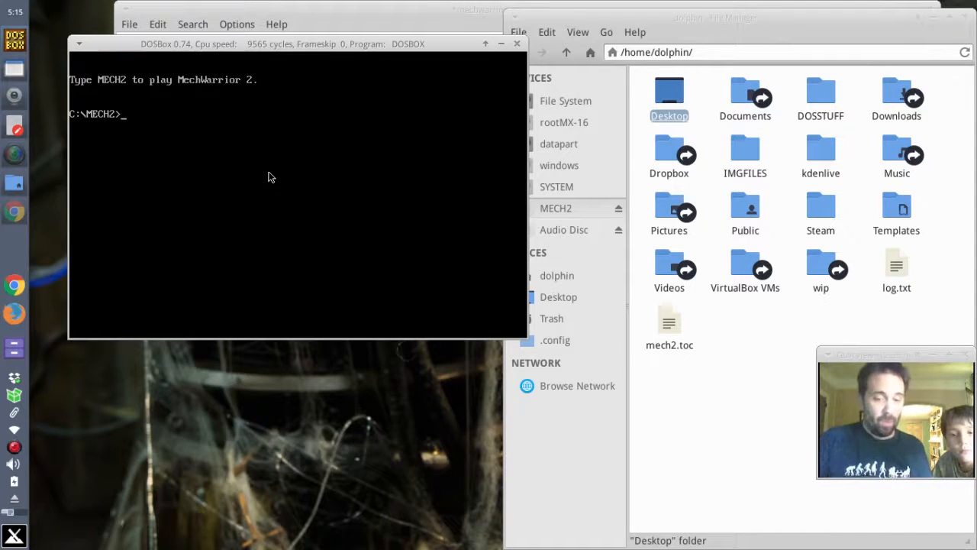
List the MECH2 folder with dir and try running MW2 directly, which refuses
{"action": "type", "text": "dir"}
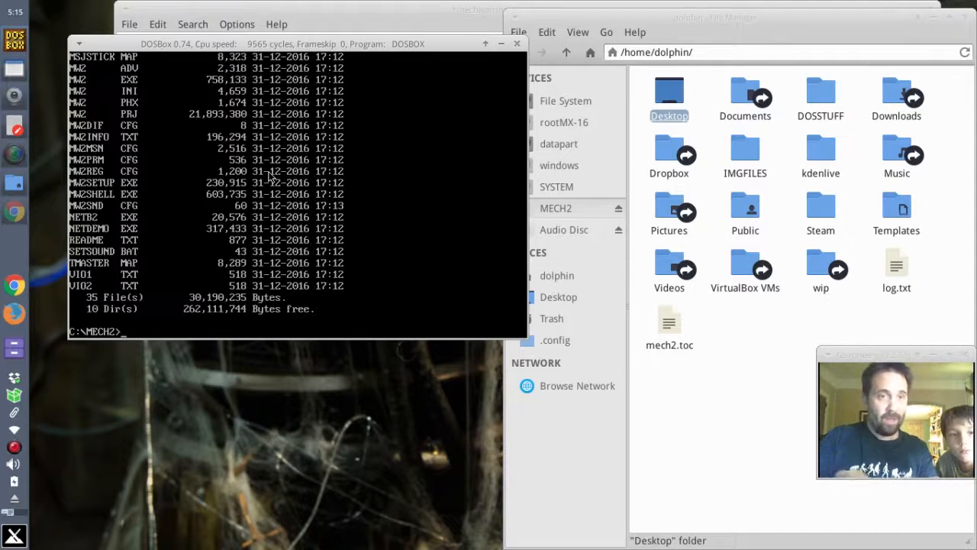
{"action": "type", "text": "m"}
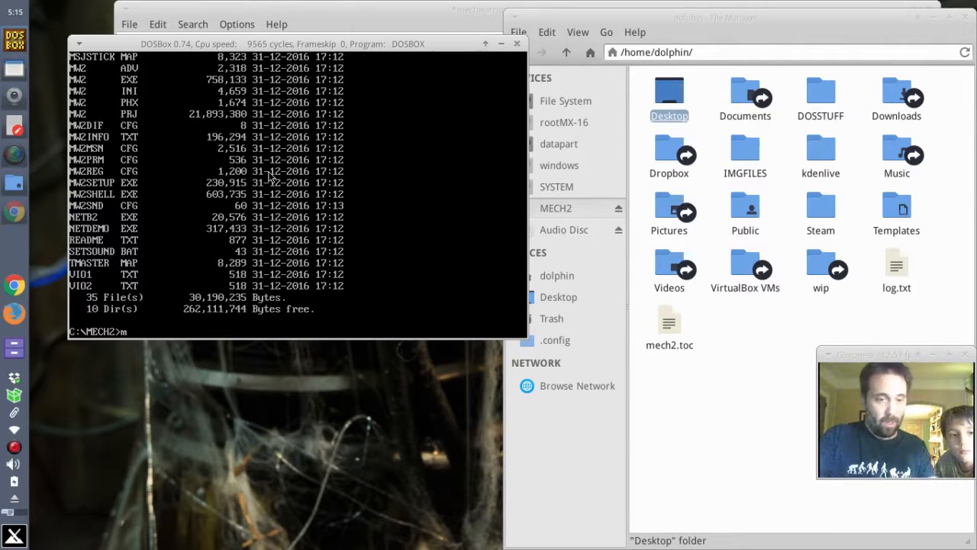
{"action": "type", "text": "w2"}
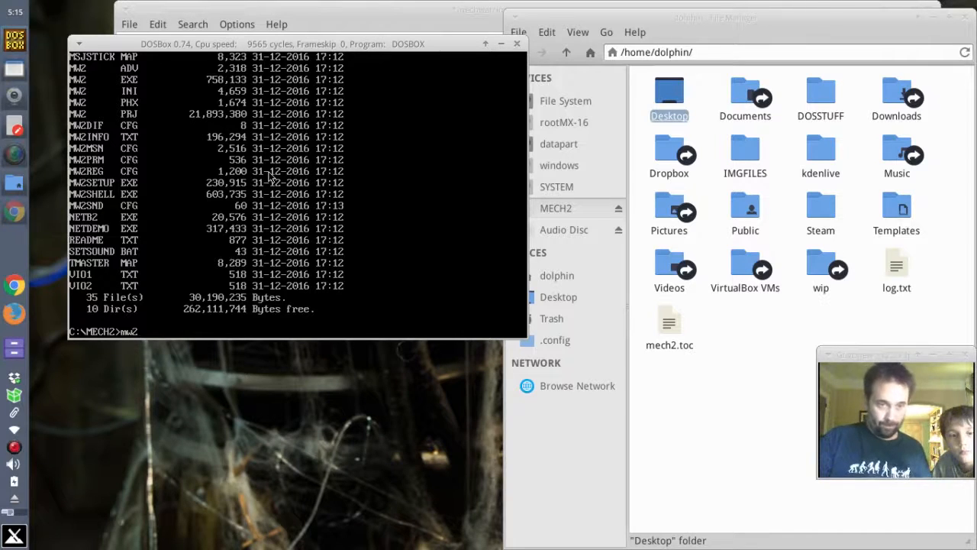
{"action": "key", "text": "Return"}
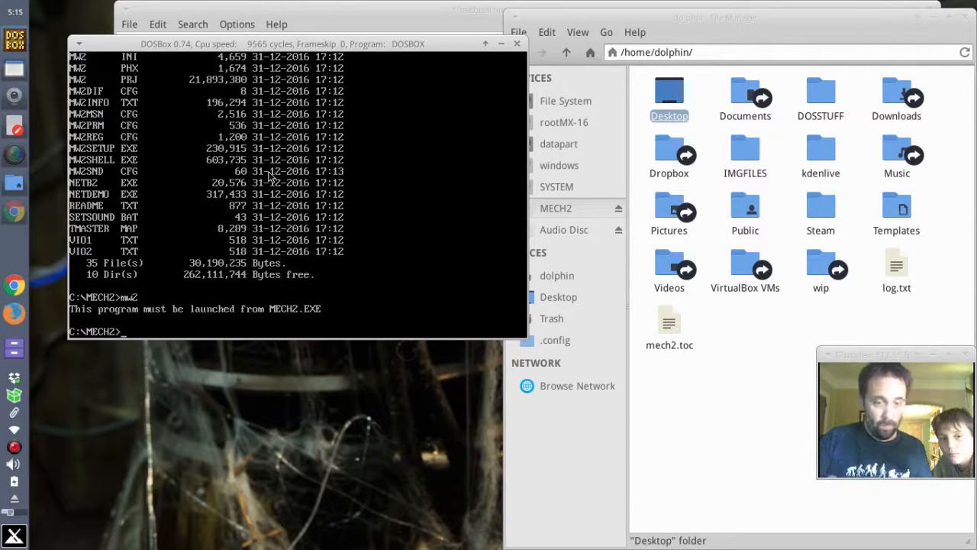
Launch MechWarrior 2 through MECH2, reaching the Activision intro
{"action": "type", "text": "mech2"}
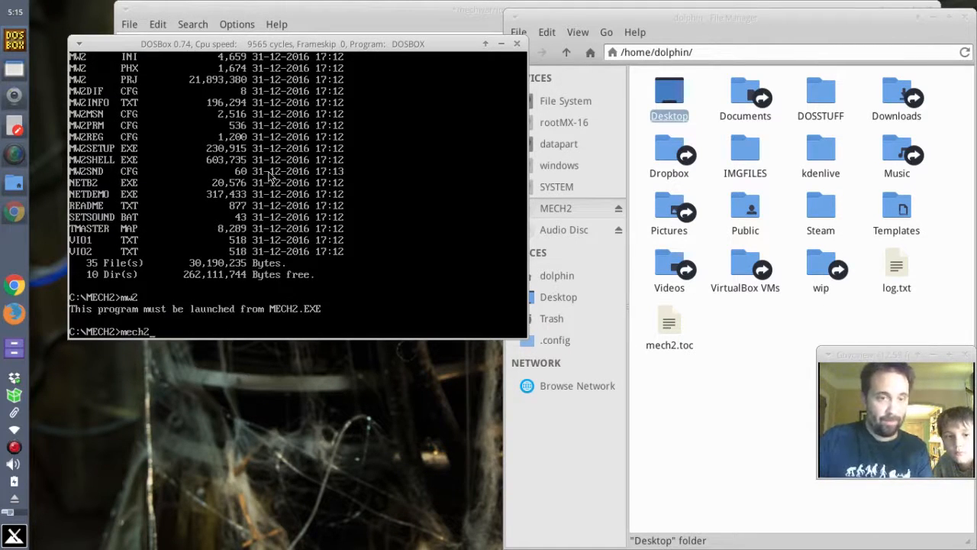
{"action": "key", "text": "Return"}
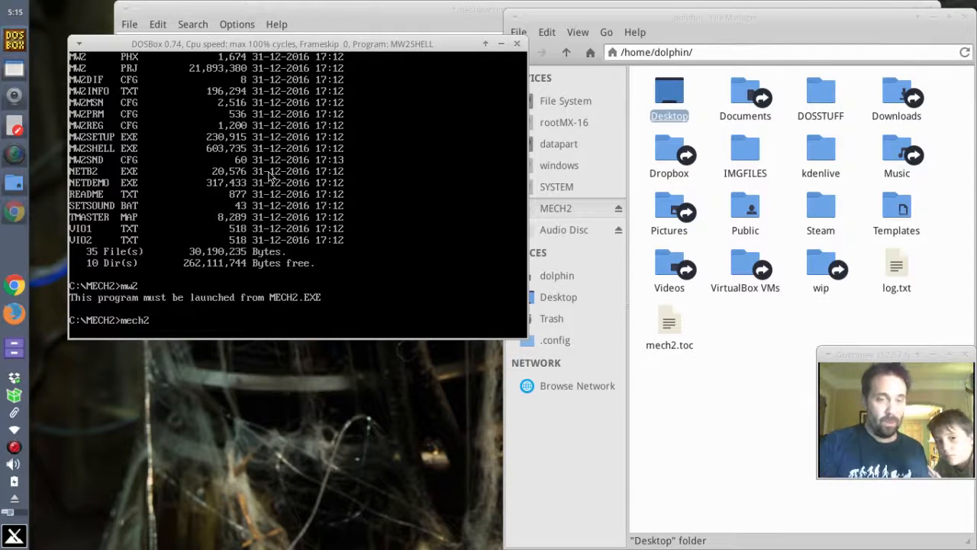
{"action": "key", "text": "Return"}
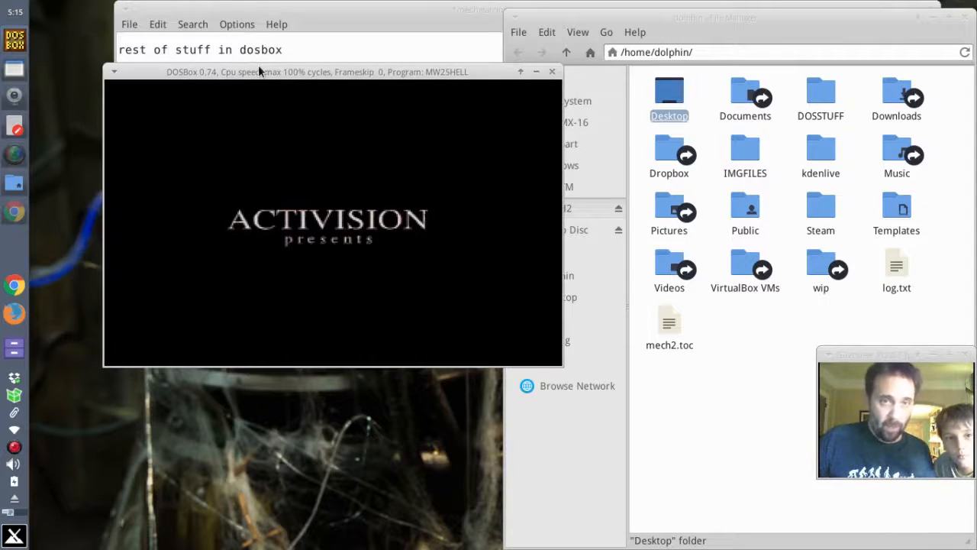
{"action": "mouse_move", "coordinate": [425, 89]}
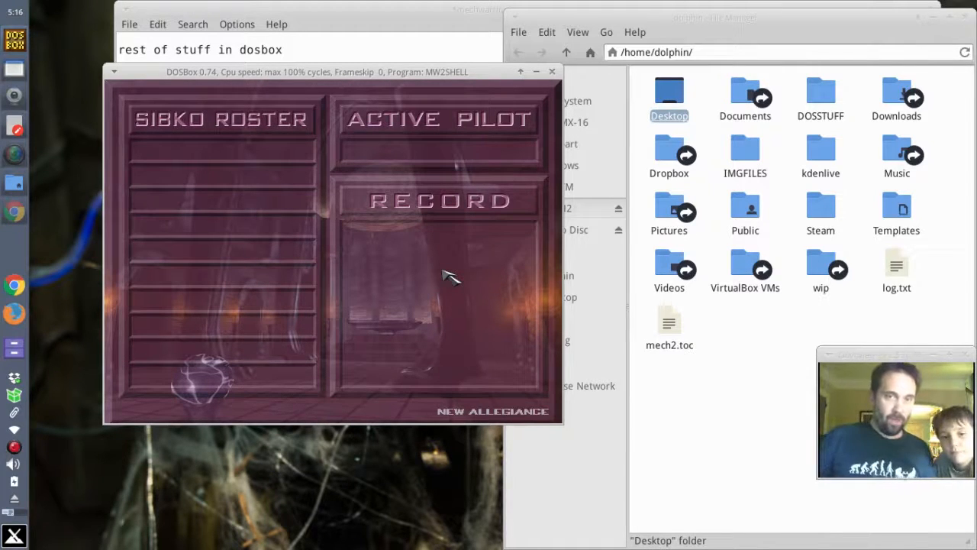
{"action": "mouse_move", "coordinate": [382, 162]}
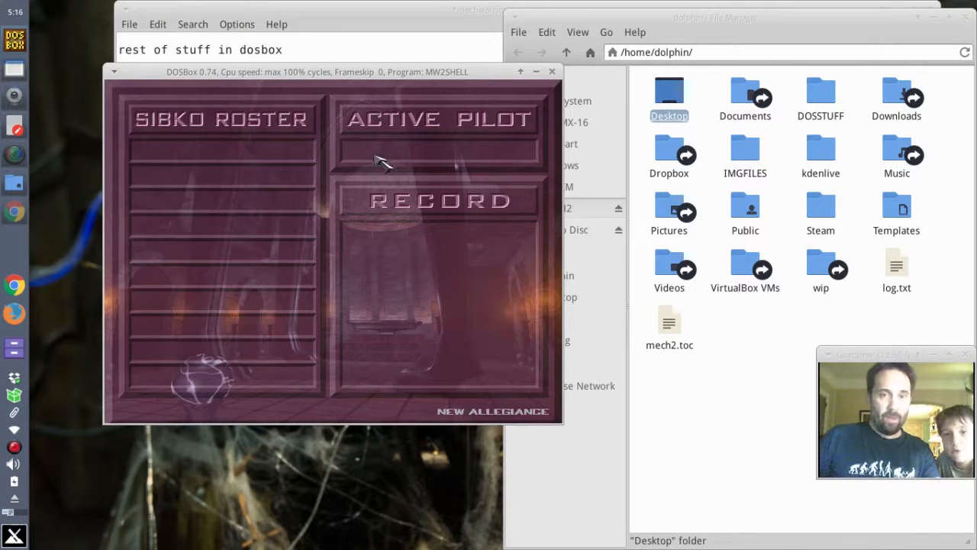
{"action": "mouse_move", "coordinate": [409, 316]}
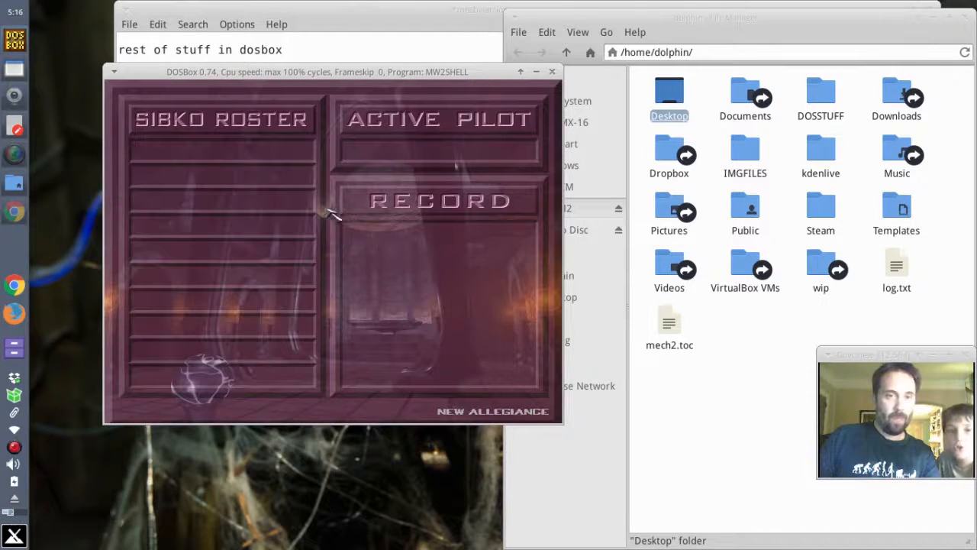
Name the new Sibko roster pilot DOLPH and proceed to the Operation Pyre Light briefing
{"action": "type", "text": "DOLPH"}
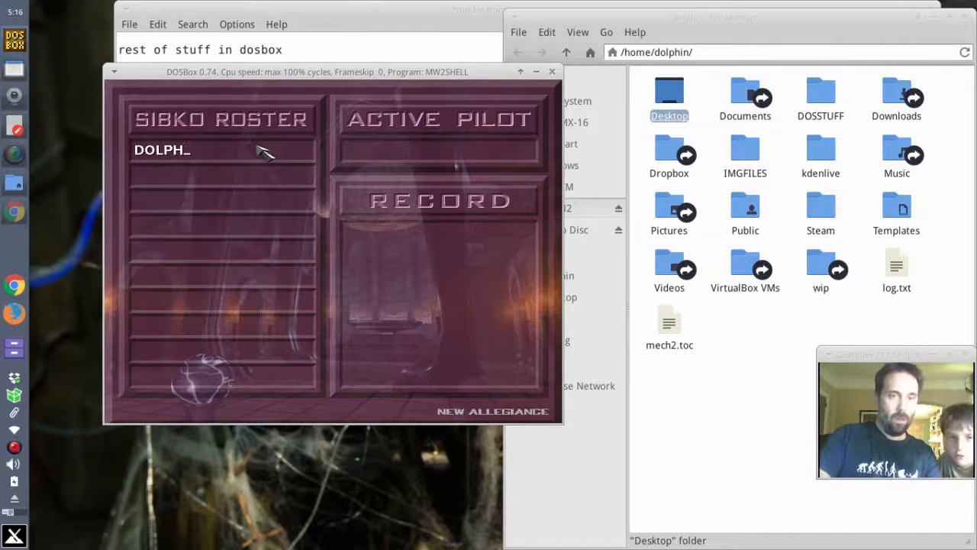
{"action": "type", "text": "IN"}
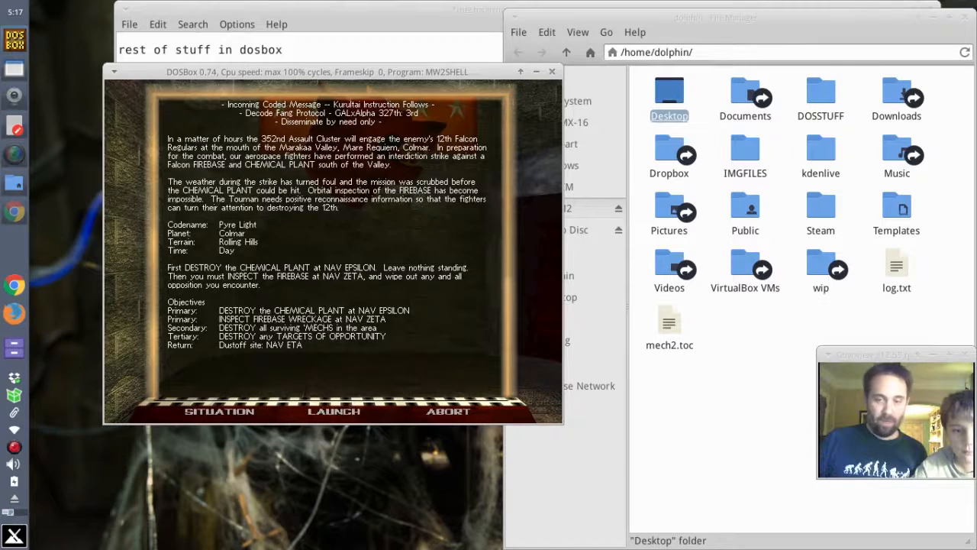
Launch Operation Pyre Light from its briefing so the planet cinematic plays
{"action": "left_click", "coordinate": [333, 411]}
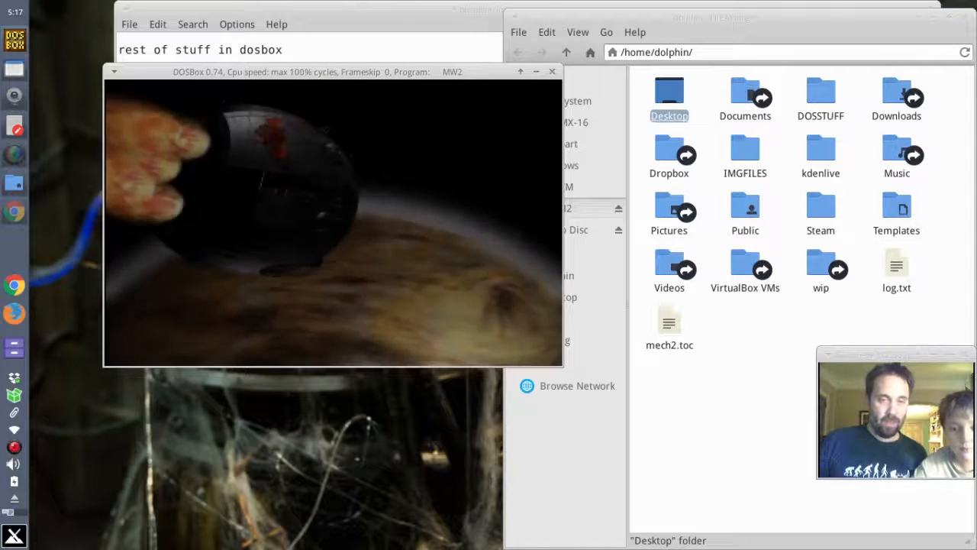